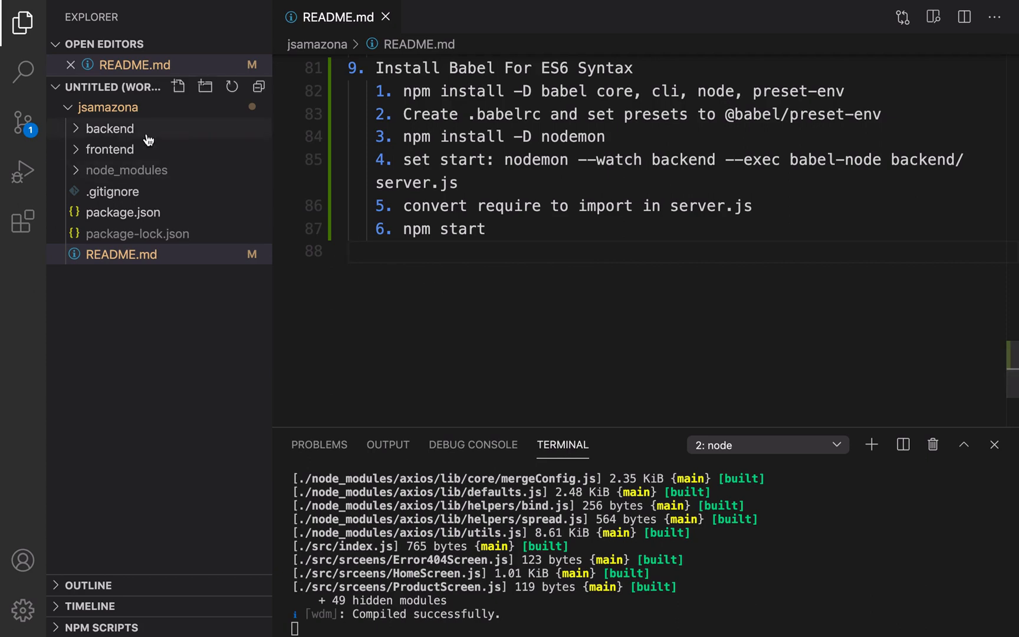
Step: Browse the backend and frontend folders, glance at HomeScreen.js, and return to backend server.js
{"action": "left_click", "coordinate": [111, 129]}
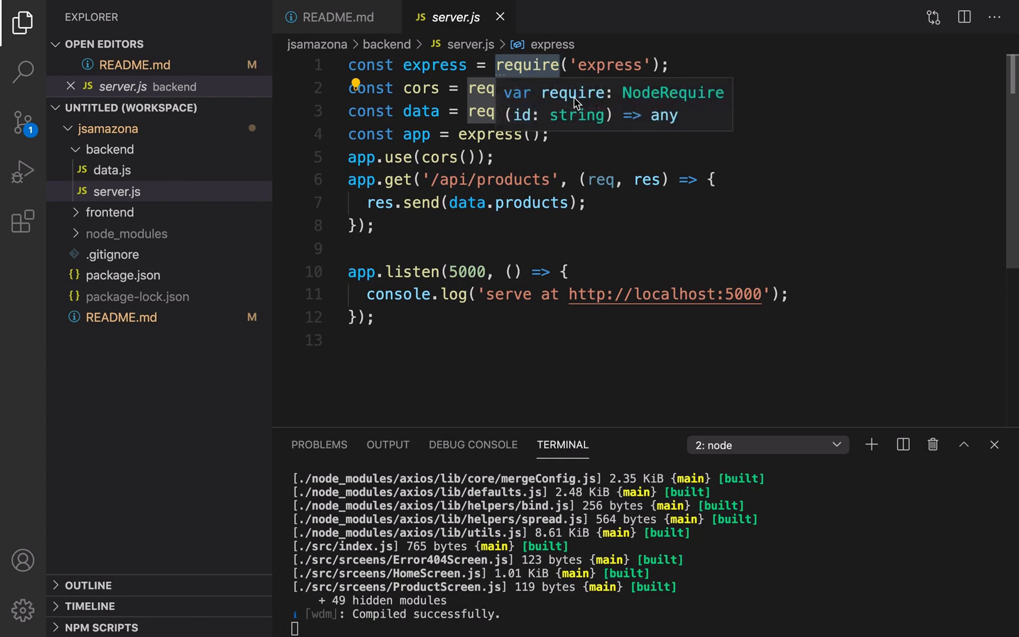
{"action": "mouse_move", "coordinate": [815, 164]}
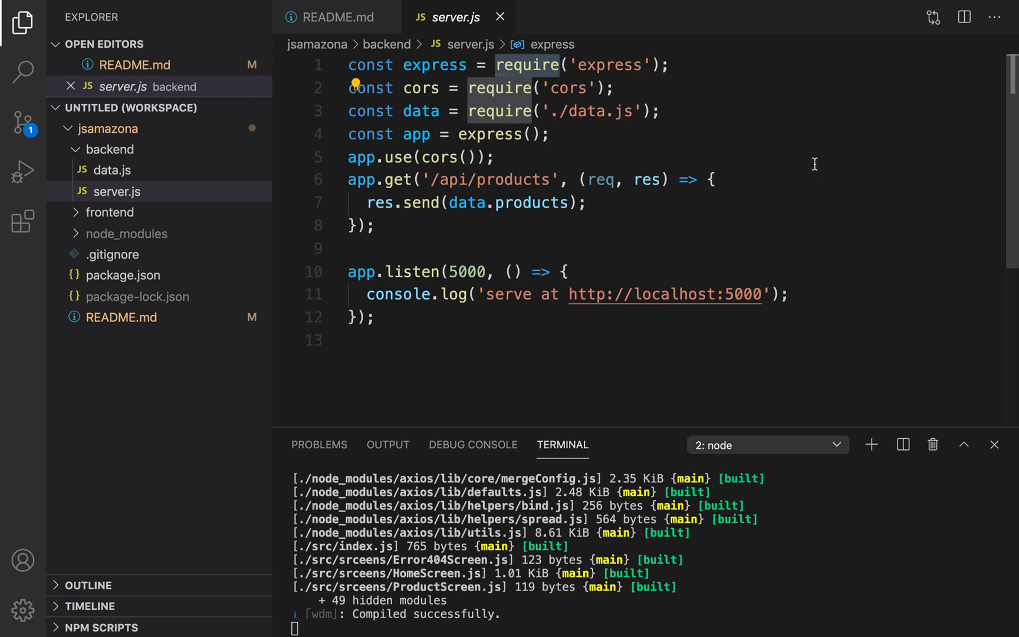
{"action": "left_click", "coordinate": [111, 212]}
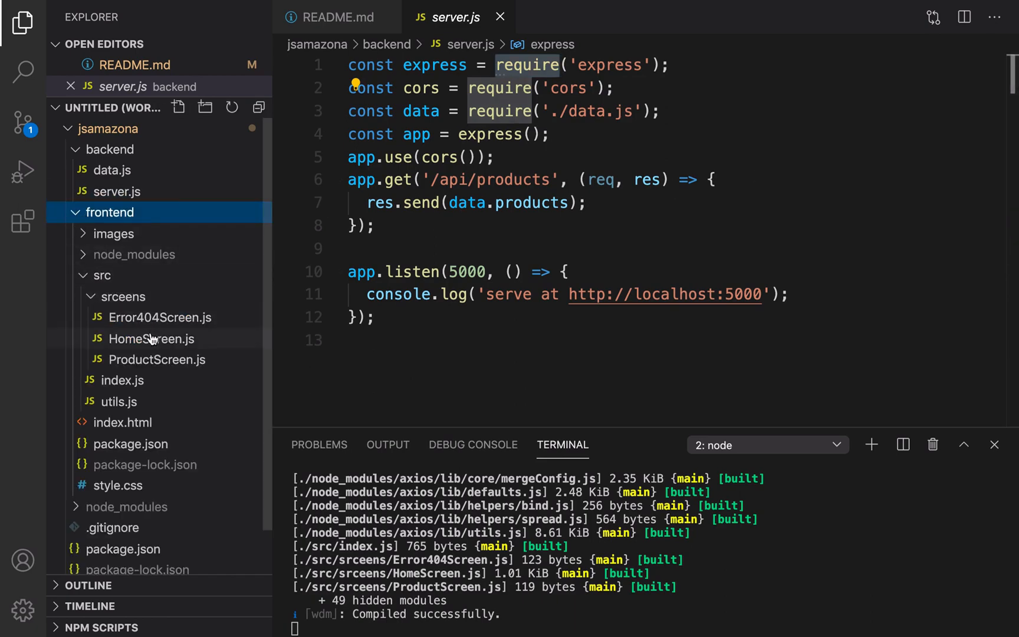
{"action": "left_click", "coordinate": [150, 338]}
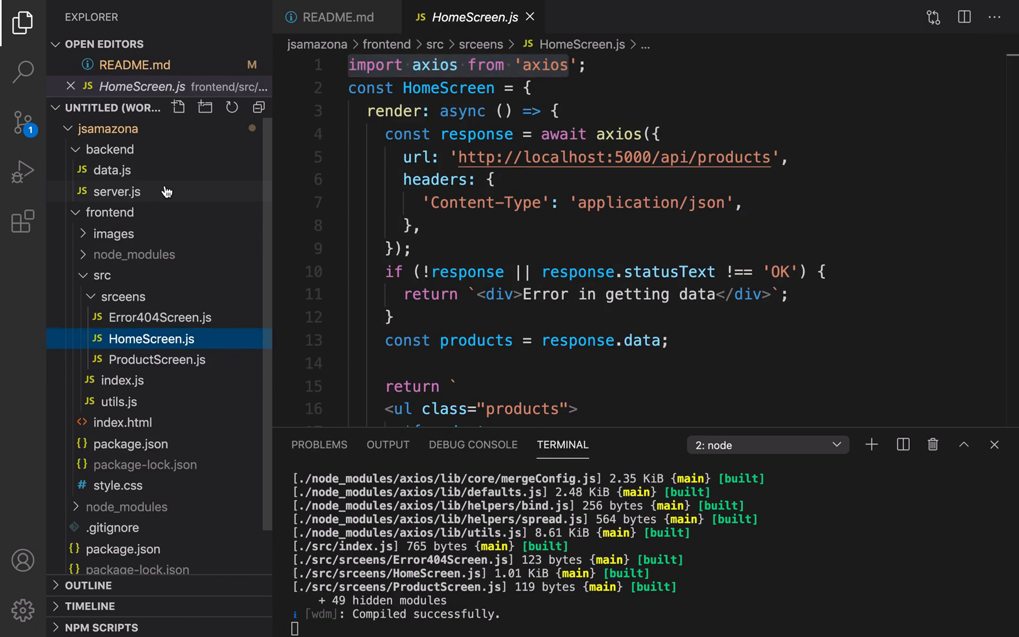
{"action": "left_click", "coordinate": [118, 191]}
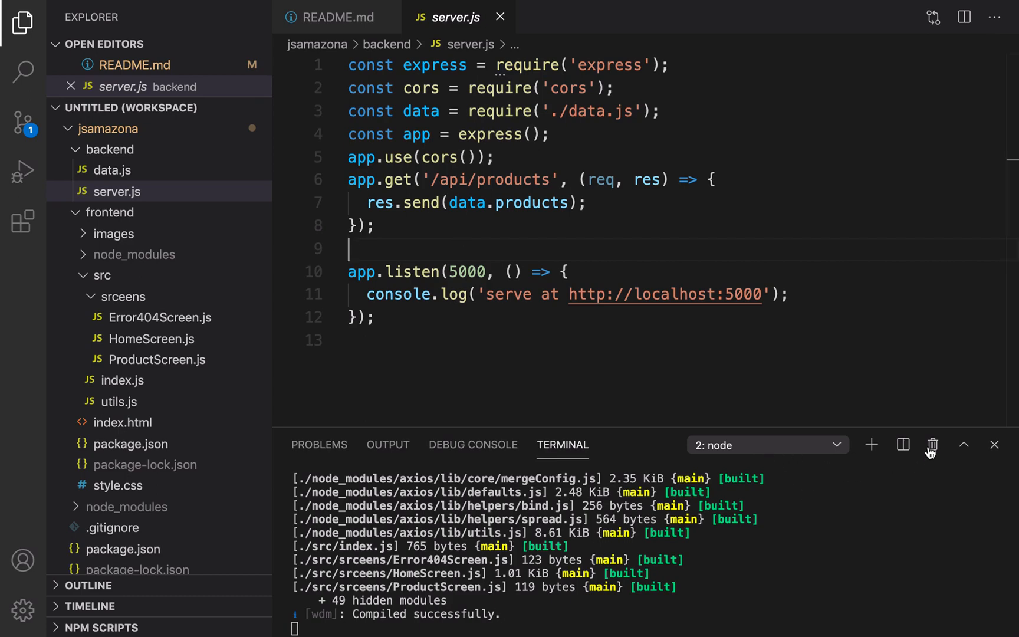
{"action": "mouse_move", "coordinate": [933, 450]}
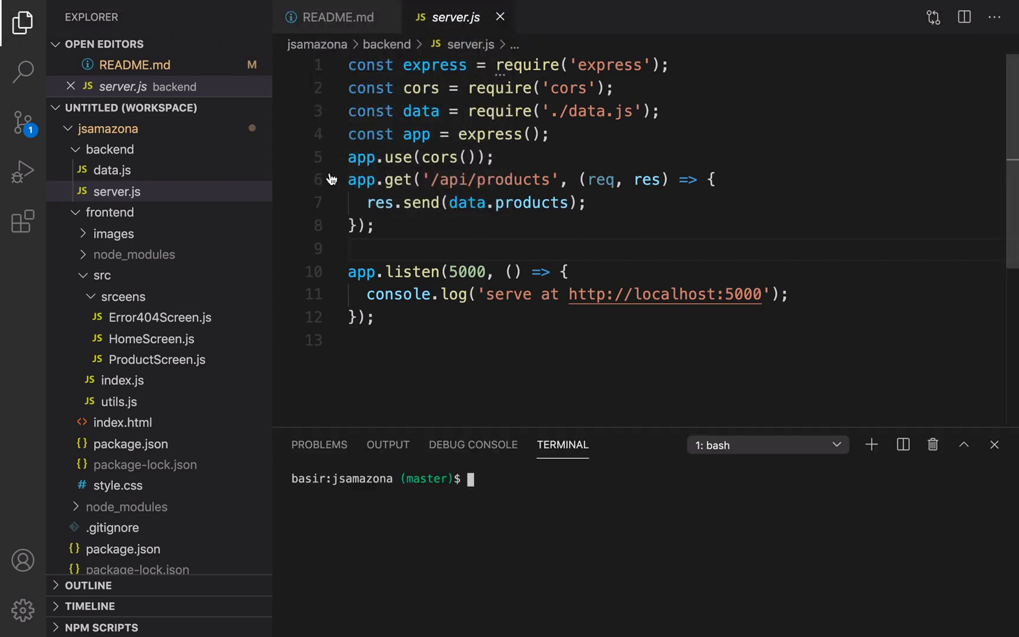
{"action": "mouse_move", "coordinate": [497, 512]}
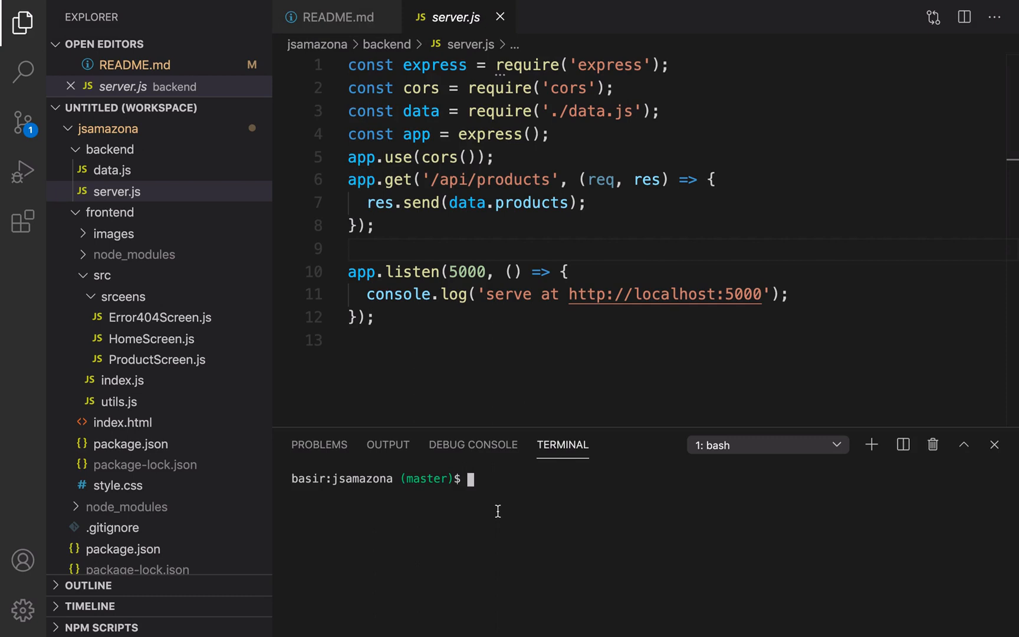
{"action": "type", "text": "npm start"}
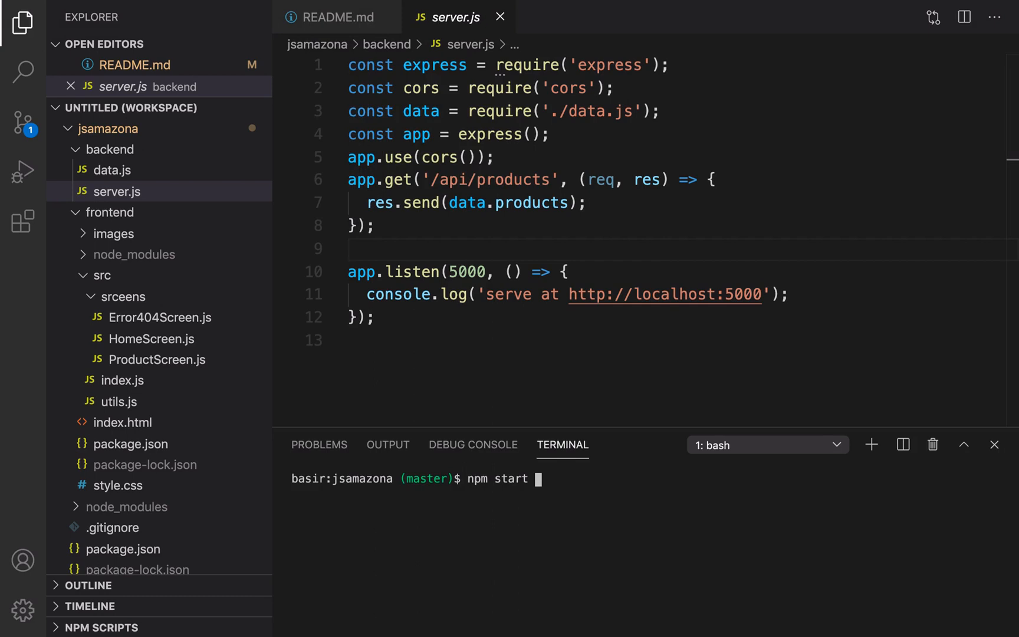
{"action": "type", "text": "-D"}
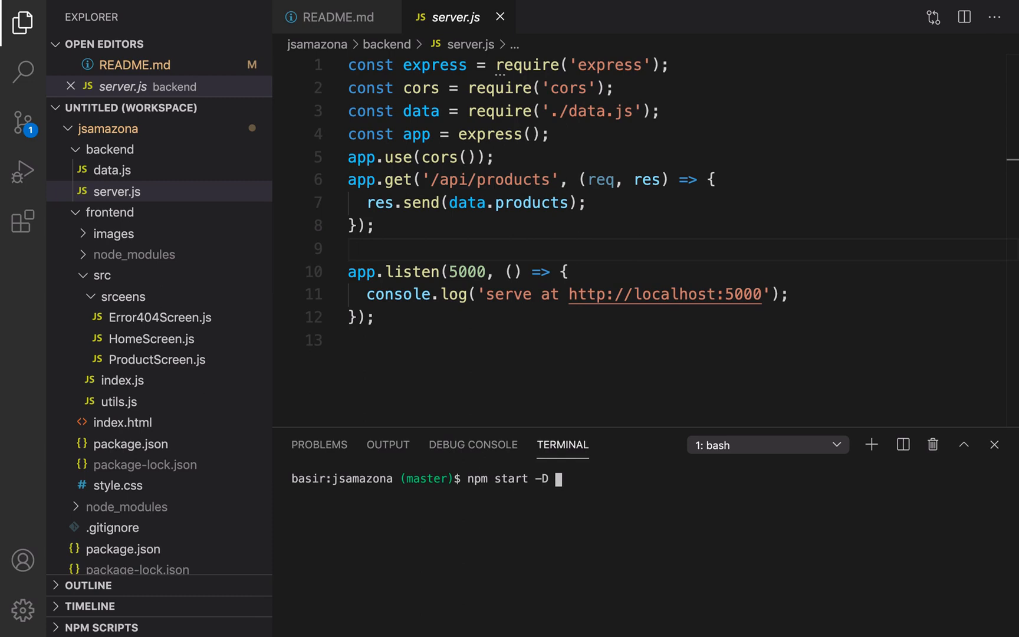
{"action": "type", "text": "@babel/core @babel/c"}
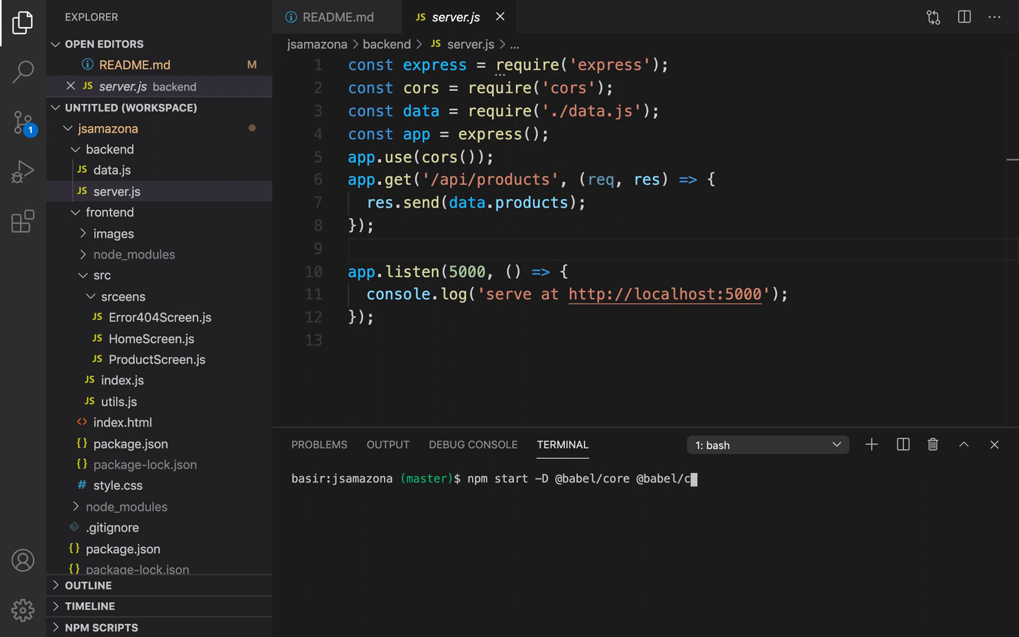
{"action": "type", "text": "li @babel/node @babe"}
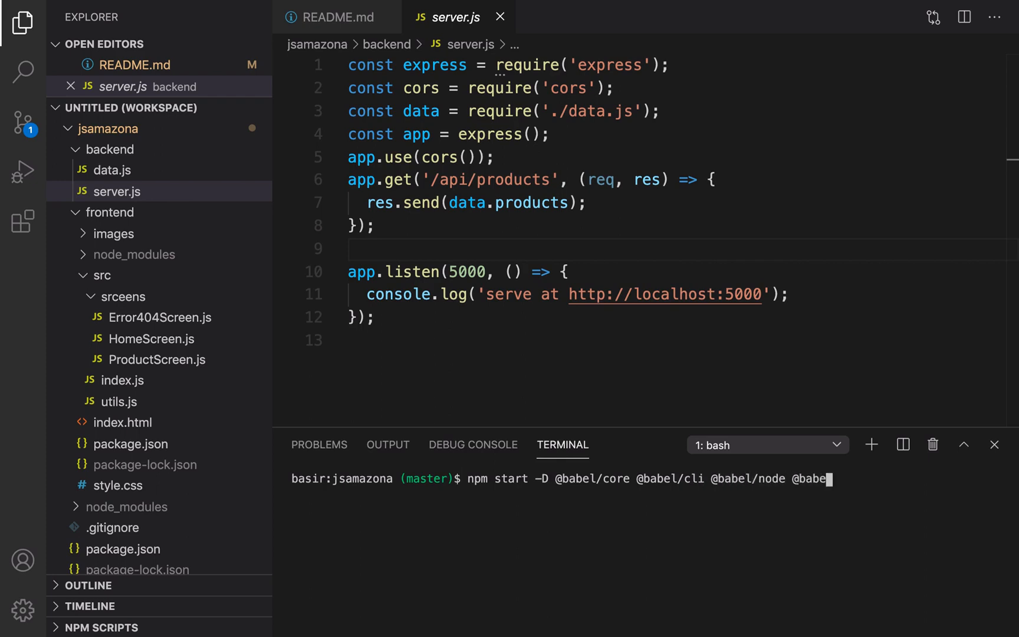
{"action": "type", "text": "l/preset-env"}
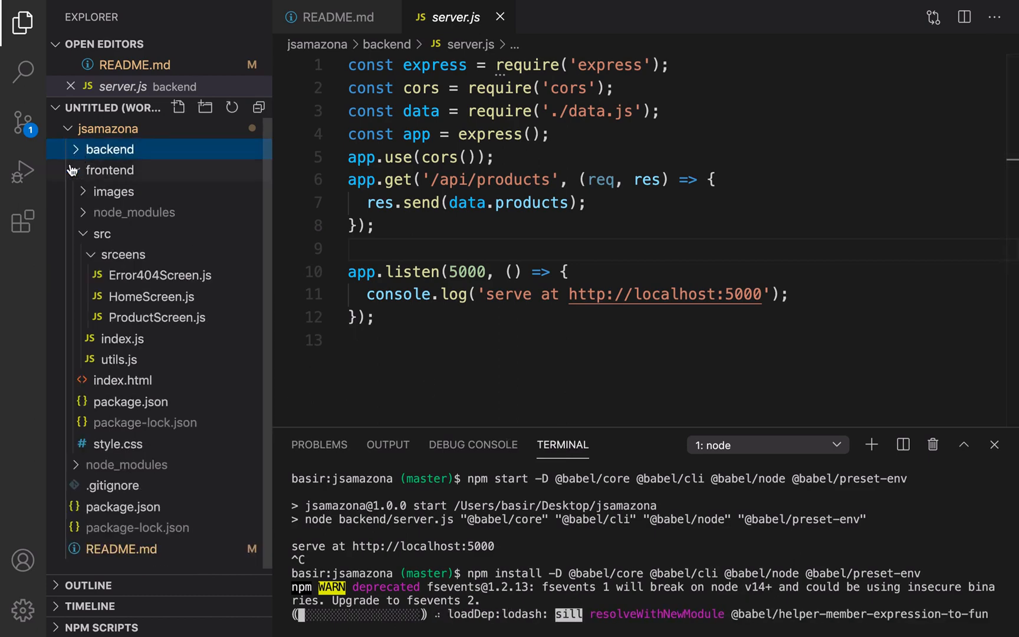
Step: Add a new file named .babelrc at the jsamazona project root
{"action": "right_click", "coordinate": [110, 128]}
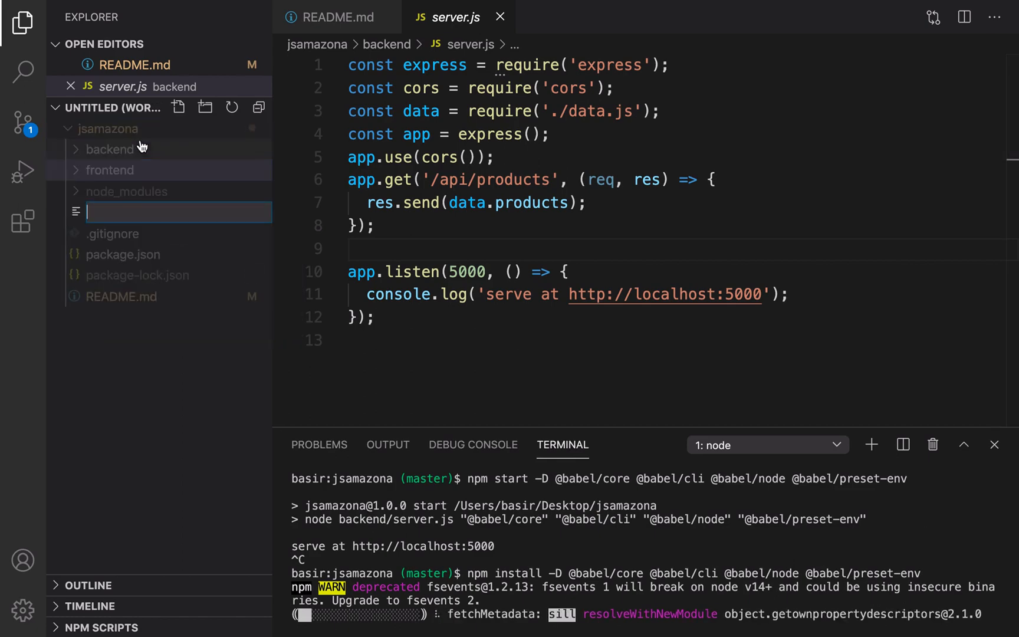
{"action": "type", "text": ".ba"}
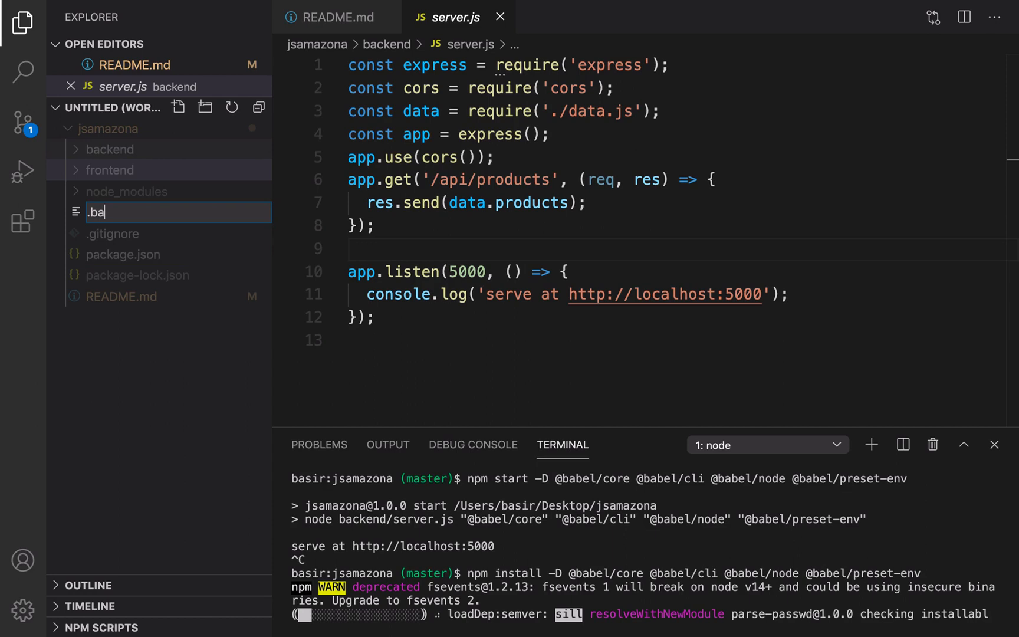
{"action": "type", "text": "belrc"}
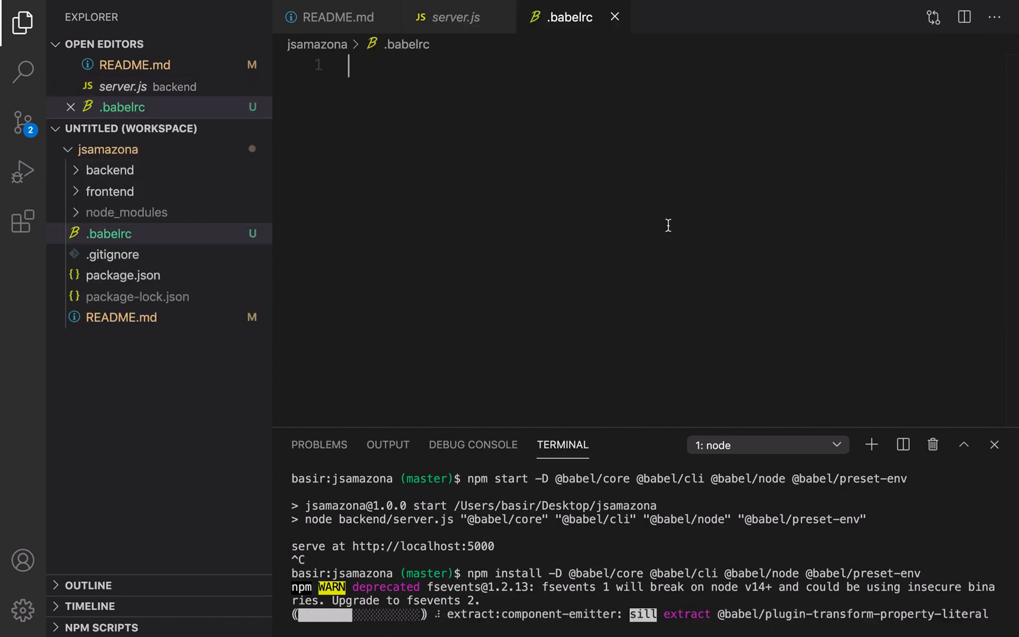
{"action": "type", "text": "{"}
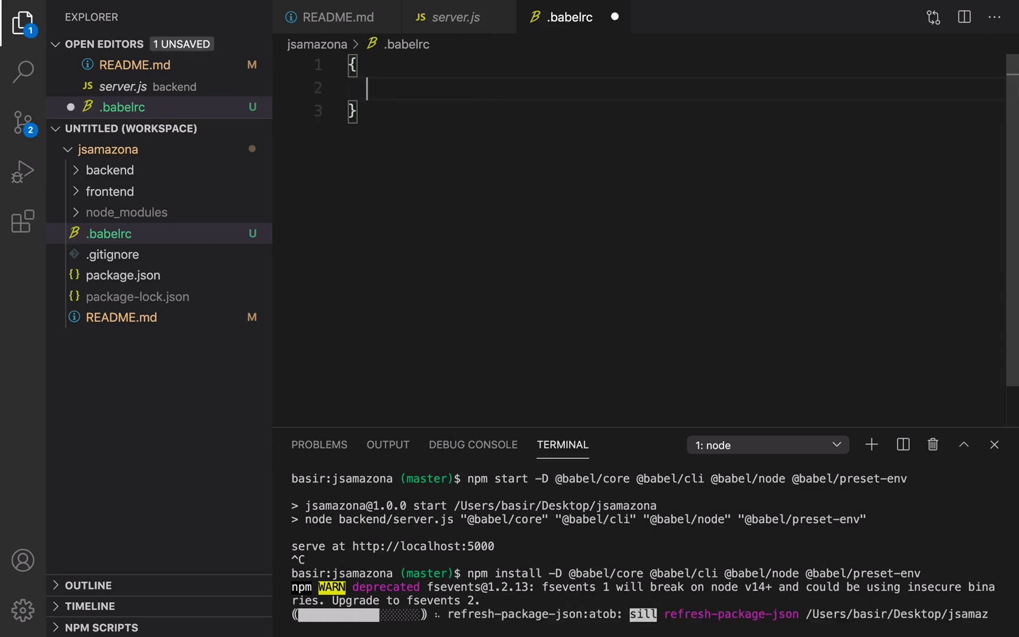
{"action": "type", "text": "\"pre\""}
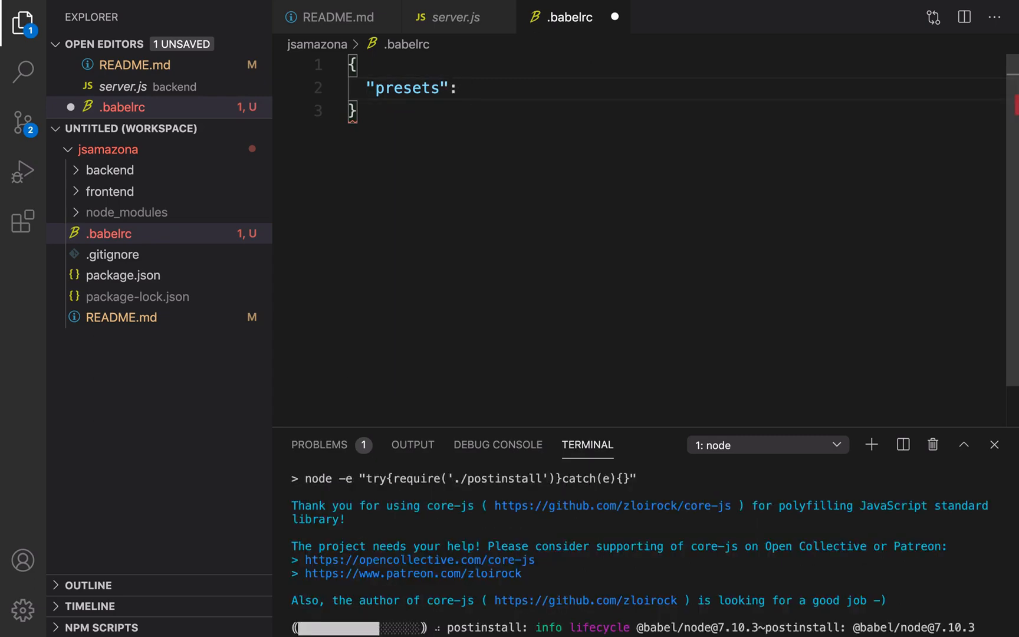
{"action": "type", "text": "["}
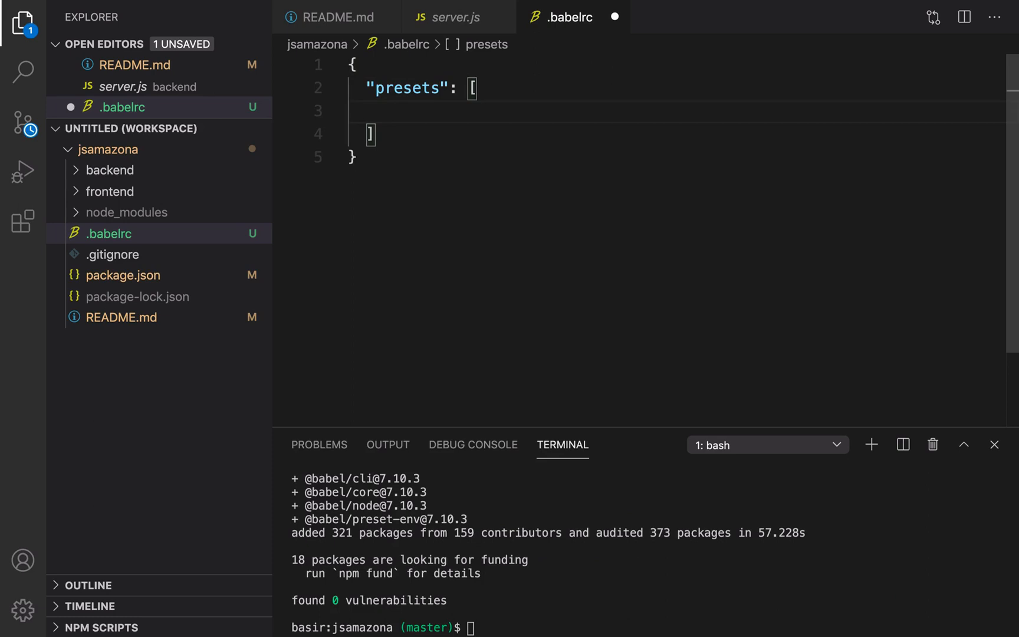
{"action": "type", "text": "["}
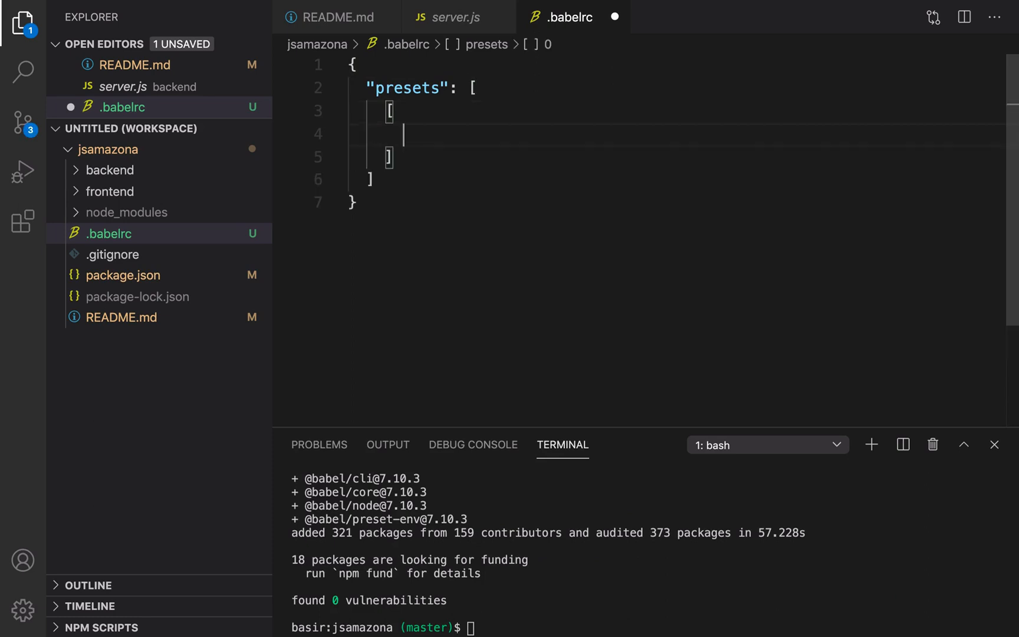
{"action": "type", "text": "\"@babel\""}
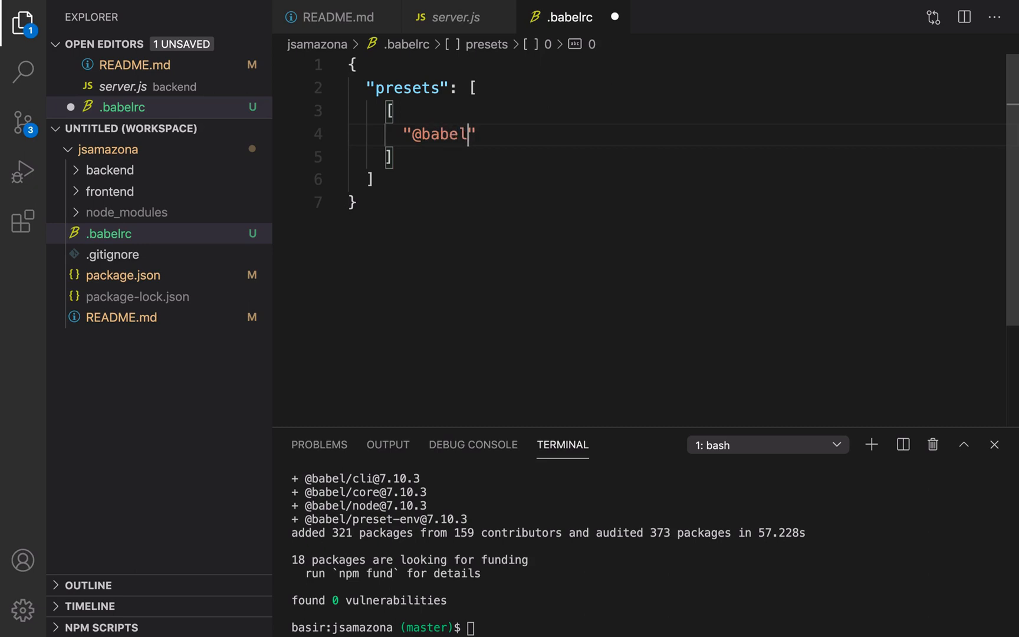
{"action": "type", "text": "/pre"}
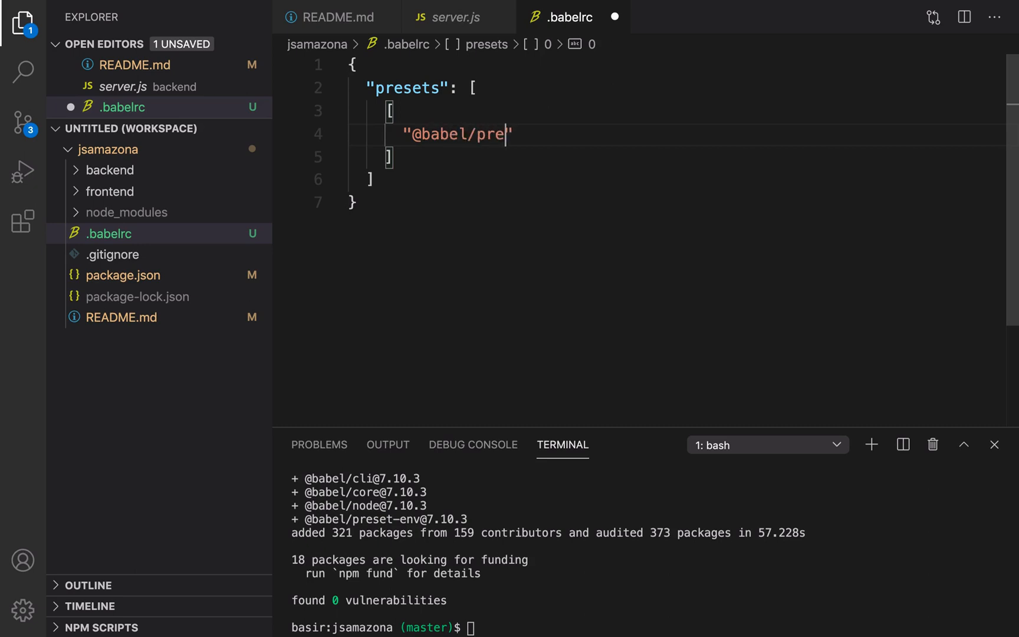
{"action": "type", "text": "set-en"}
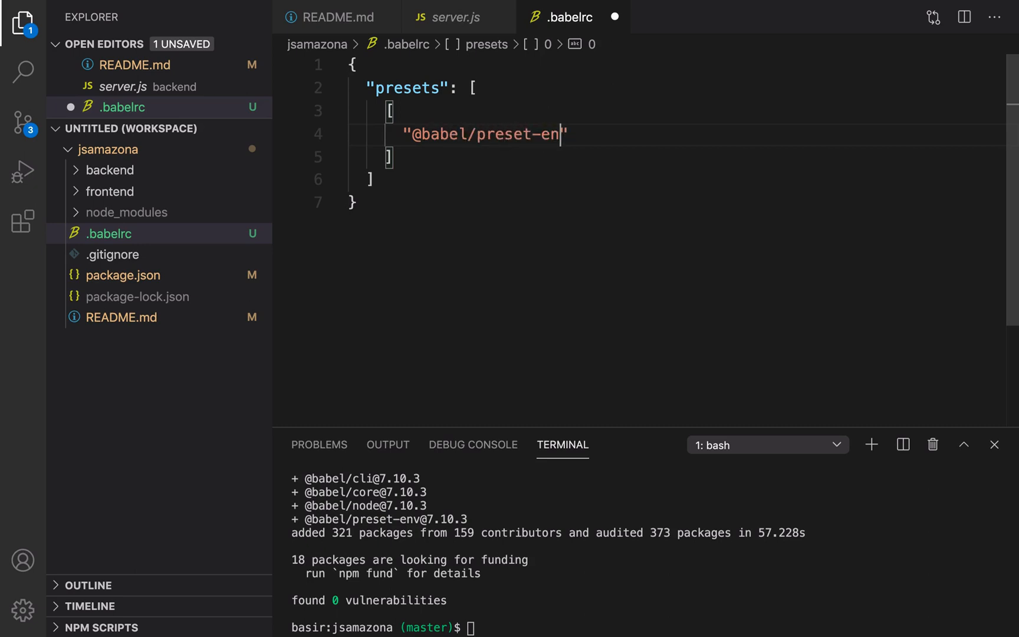
{"action": "type", "text": "v"}
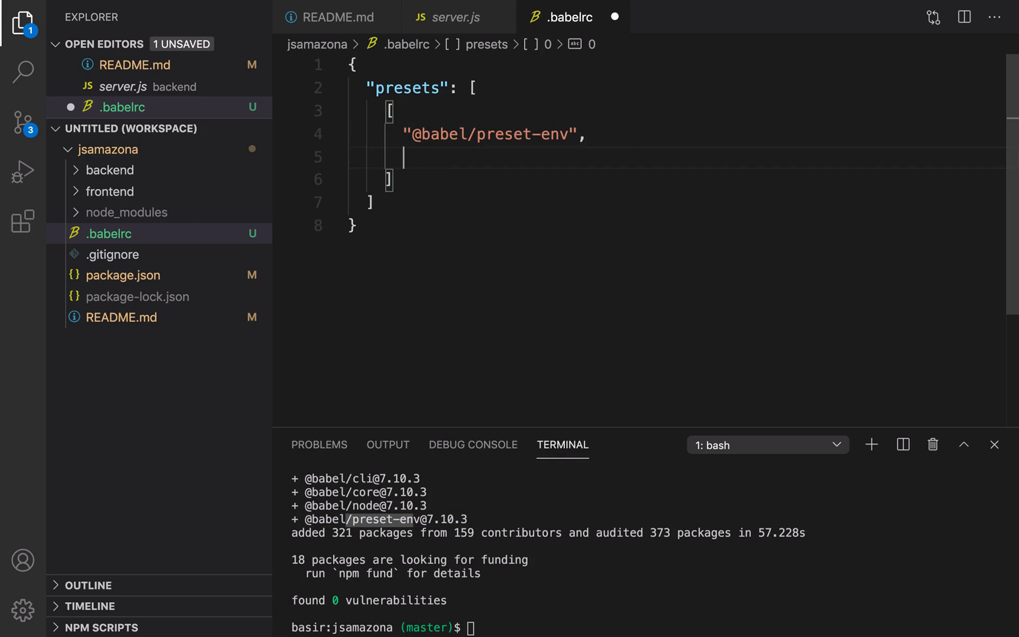
Step: Add the options object {"targets": {"node": "current"}} to preset-env and save
{"action": "type", "text": "{}"}
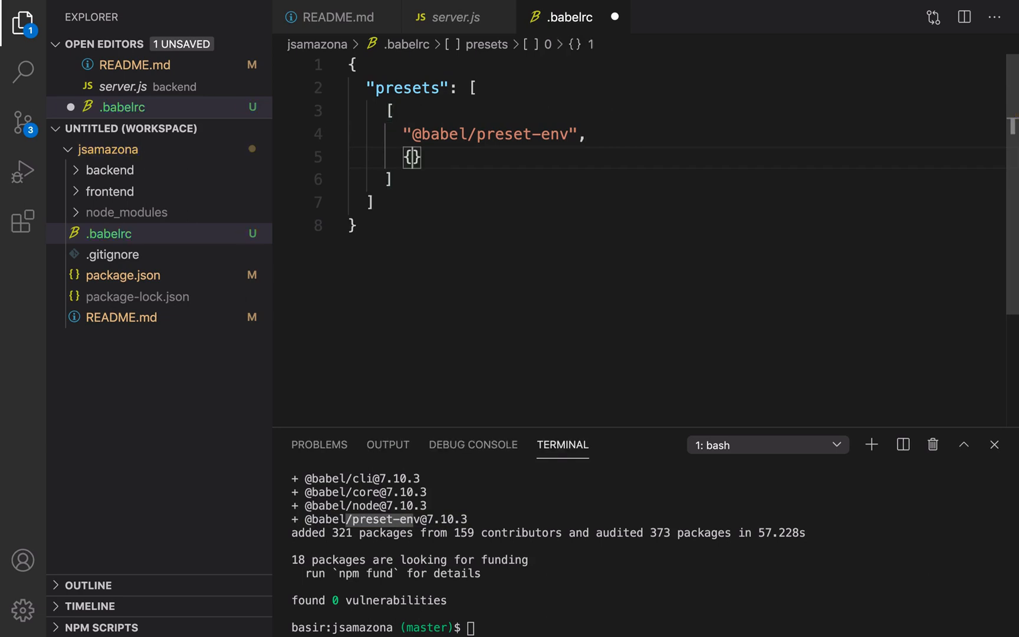
{"action": "type", "text": "\"\""}
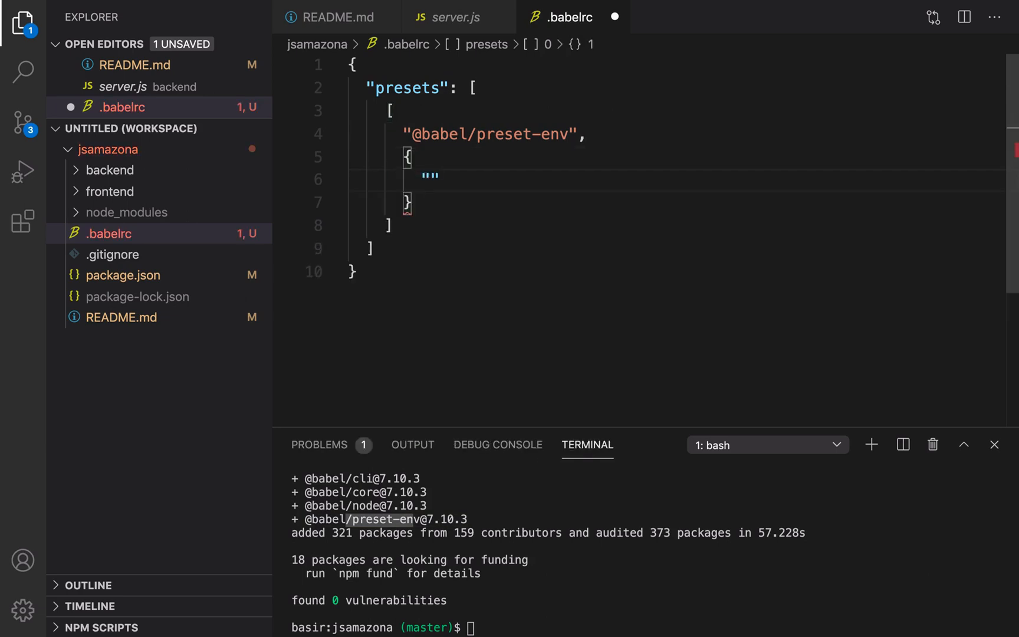
{"action": "type", "text": "targets"}
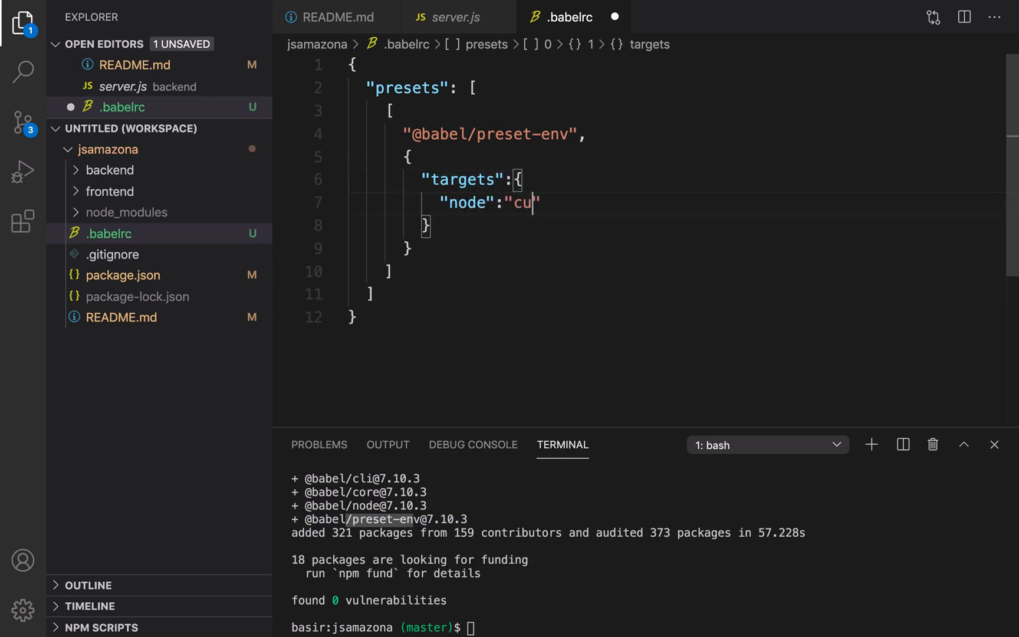
{"action": "type", "text": "rrent"}
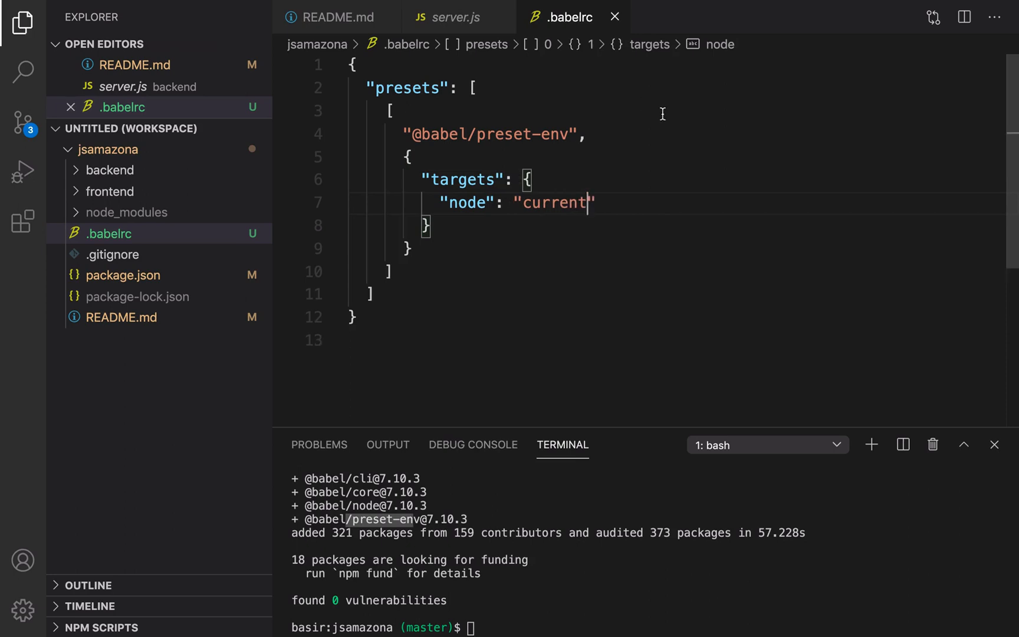
{"action": "mouse_move", "coordinate": [551, 75]}
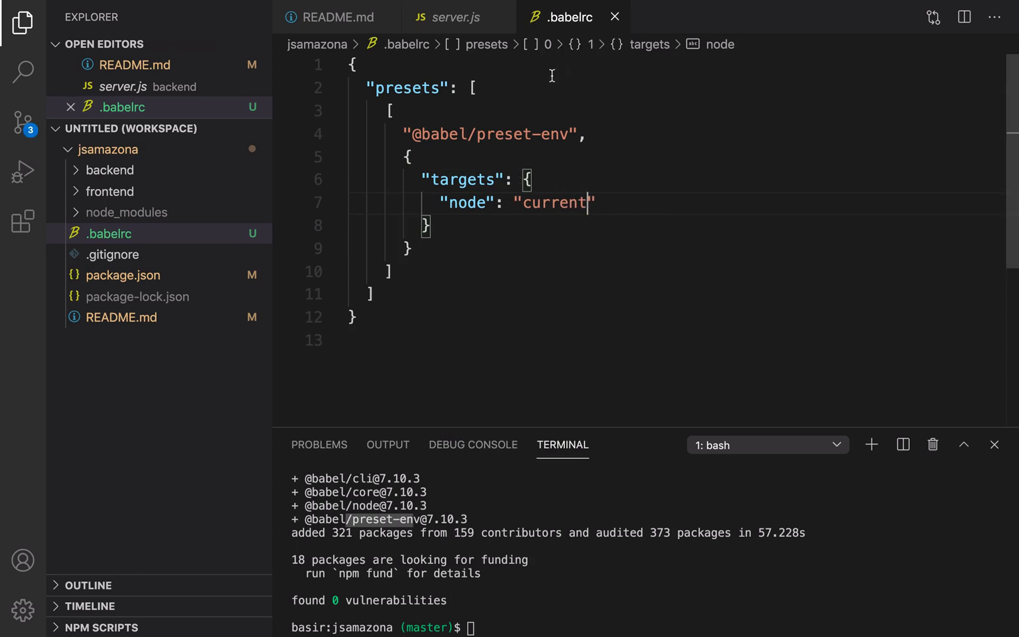
{"action": "mouse_move", "coordinate": [438, 62]}
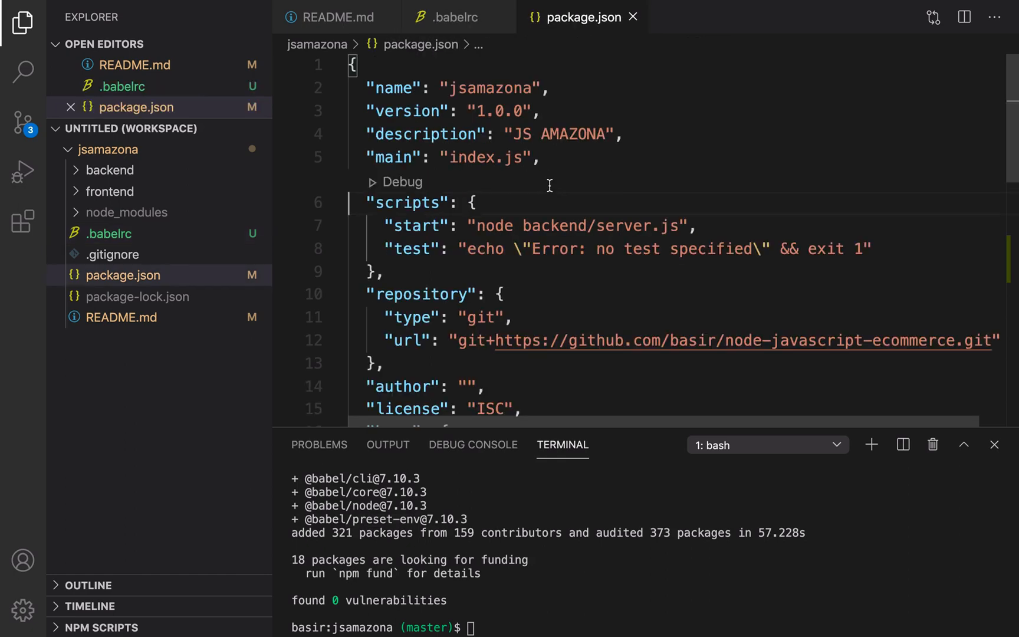
{"action": "mouse_move", "coordinate": [507, 227]}
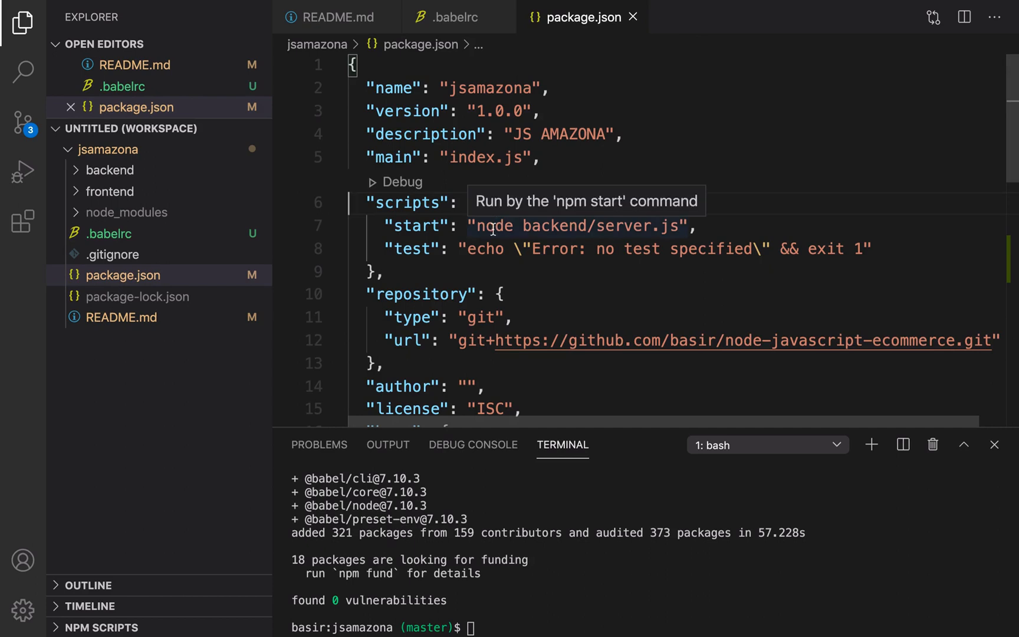
Step: Highlight the node and backend/server.js parts of the start script to review them
{"action": "double_click", "coordinate": [493, 226]}
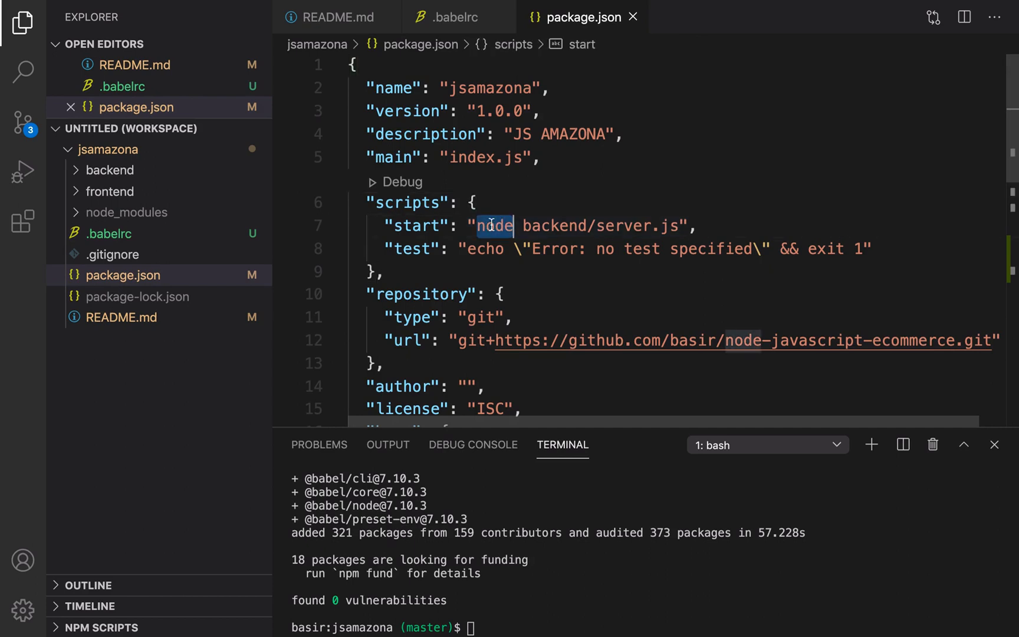
{"action": "left_click_drag", "start_coordinate": [512, 225], "coordinate": [677, 225]}
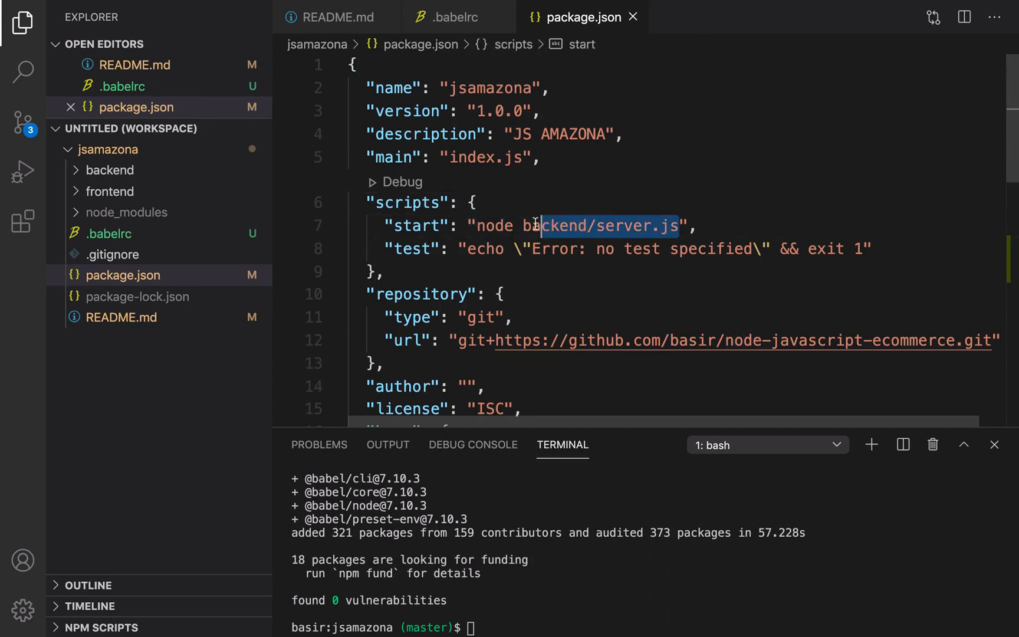
{"action": "mouse_move", "coordinate": [520, 225]}
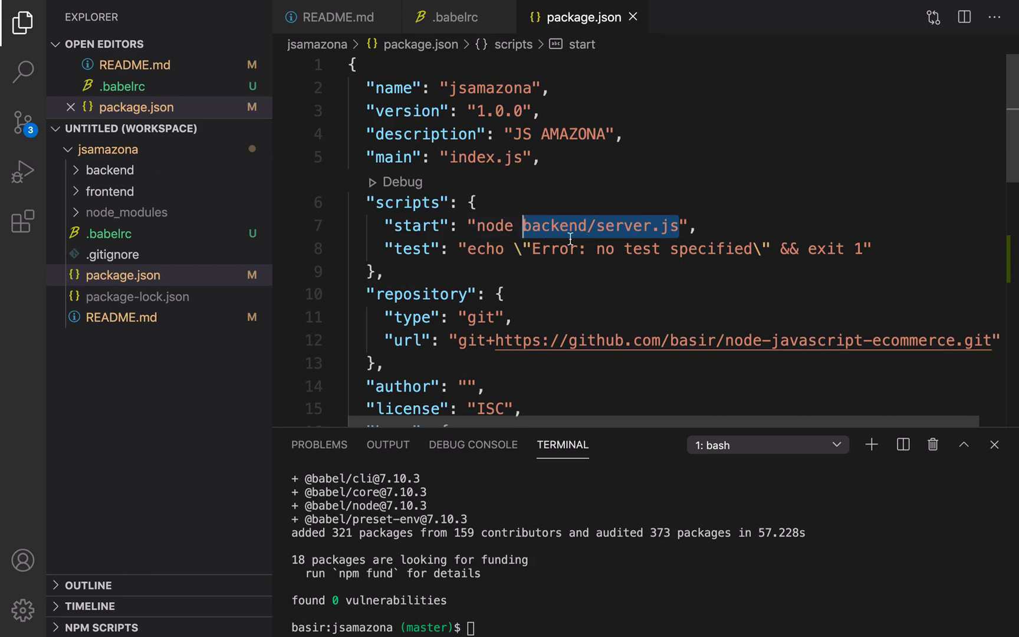
{"action": "left_click", "coordinate": [625, 226]}
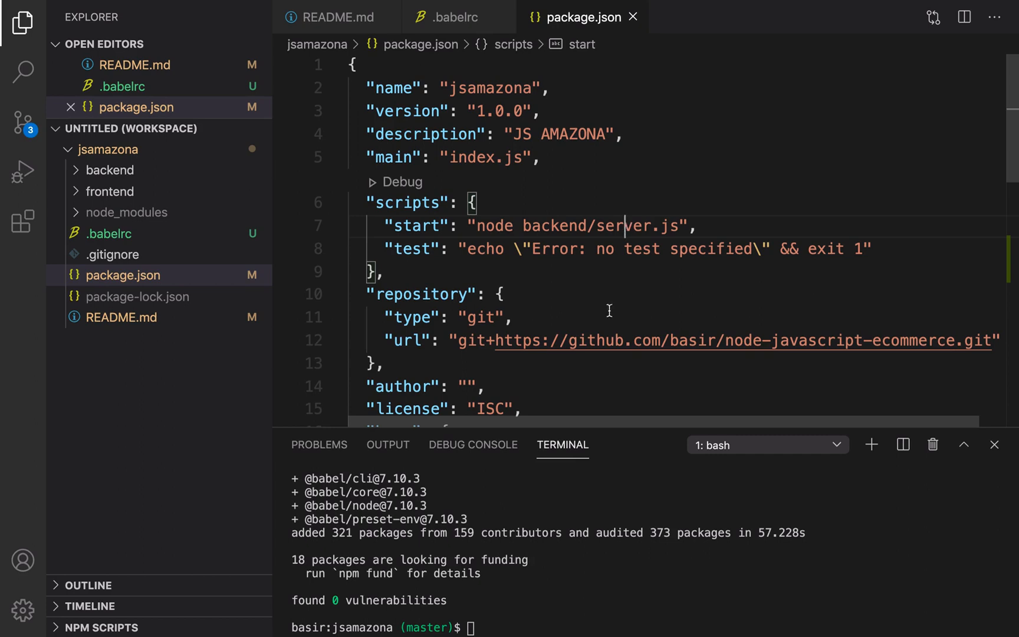
Step: Run npm install -D nodemon in the terminal and return to package.json
{"action": "type", "text": "npm install -D nodemon"}
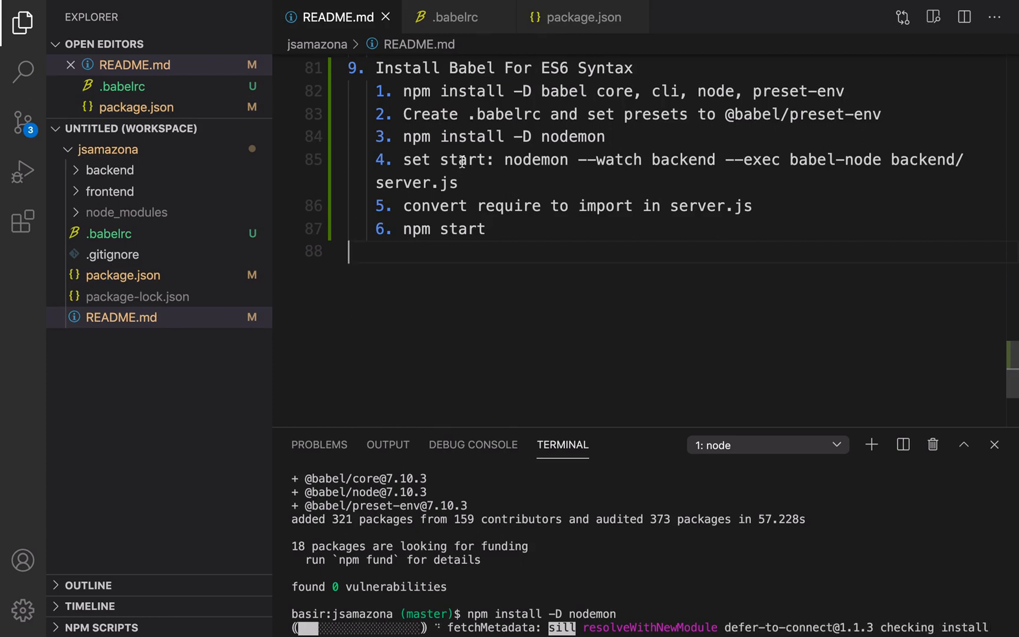
{"action": "left_click", "coordinate": [582, 17]}
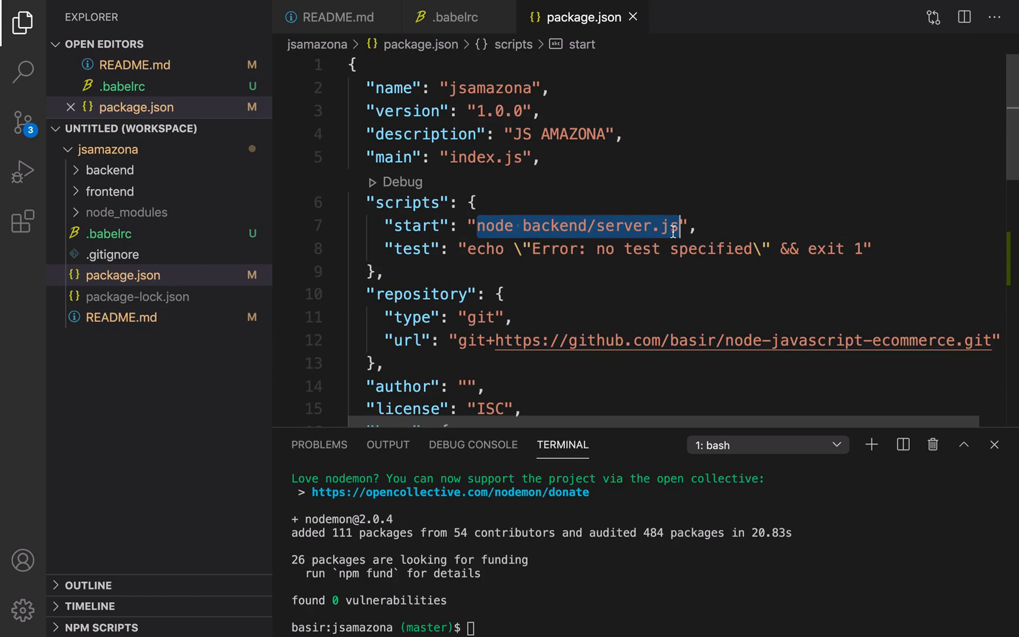
Step: Replace the start command with nodemon --watch backend --exec babel-node
{"action": "key", "text": "Delete"}
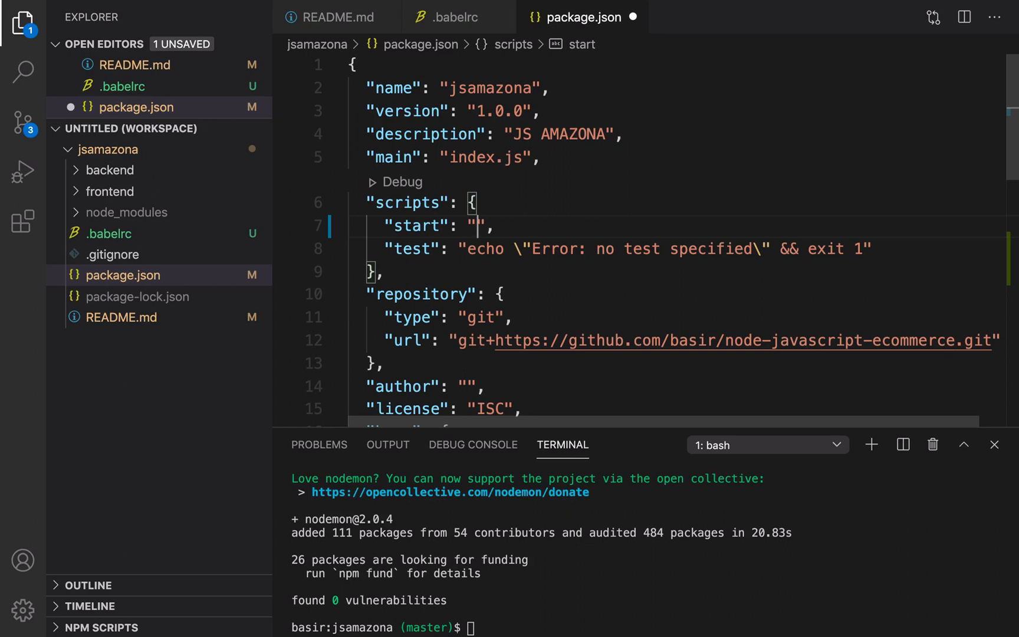
{"action": "type", "text": "nodemon --watch"}
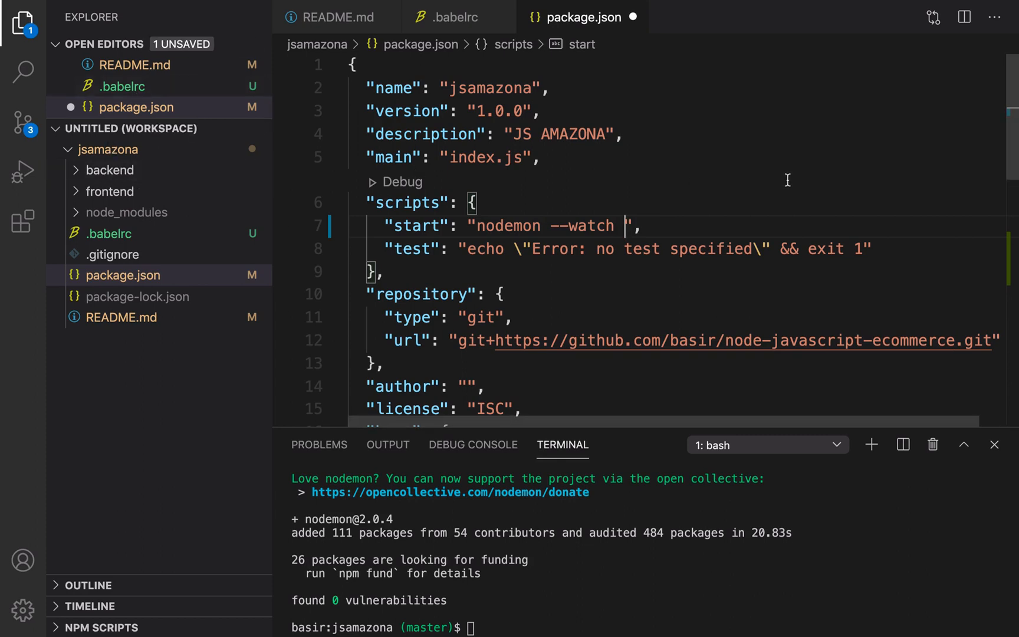
{"action": "type", "text": "bac"}
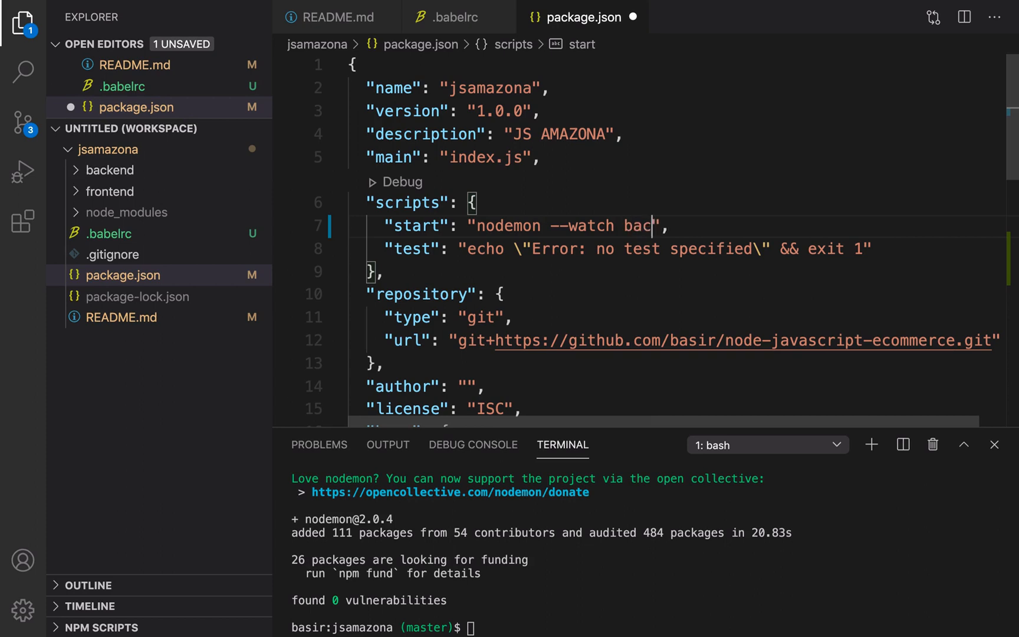
{"action": "type", "text": "kend"}
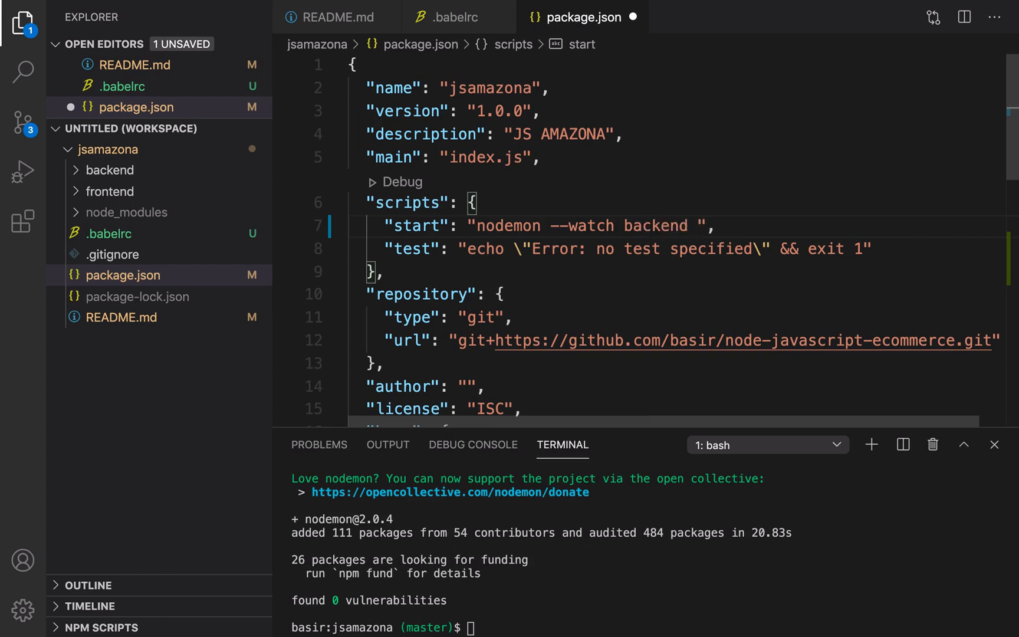
{"action": "type", "text": "--e"}
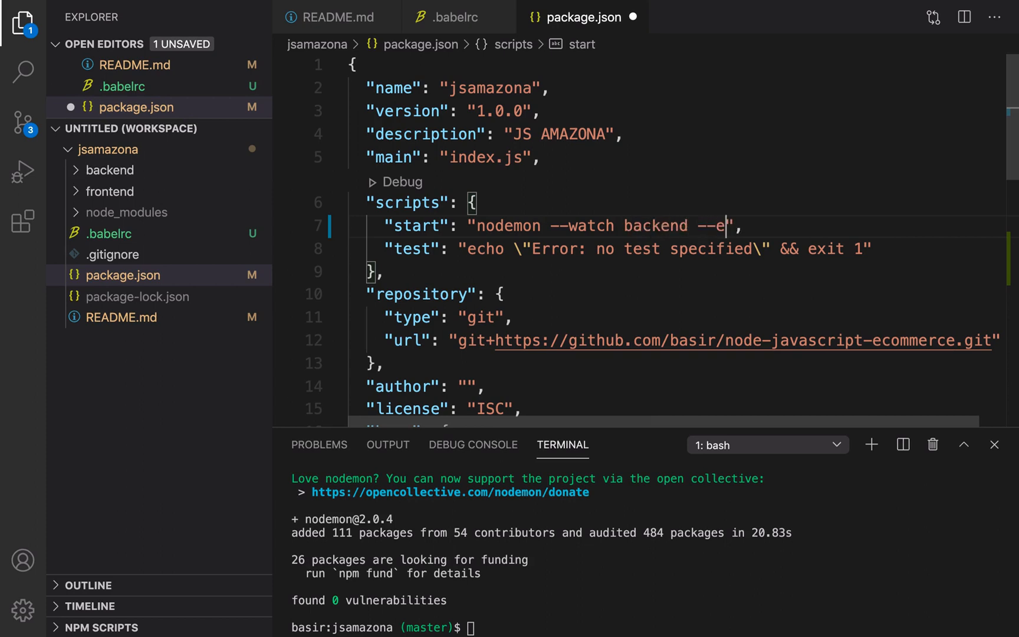
{"action": "type", "text": "xec"}
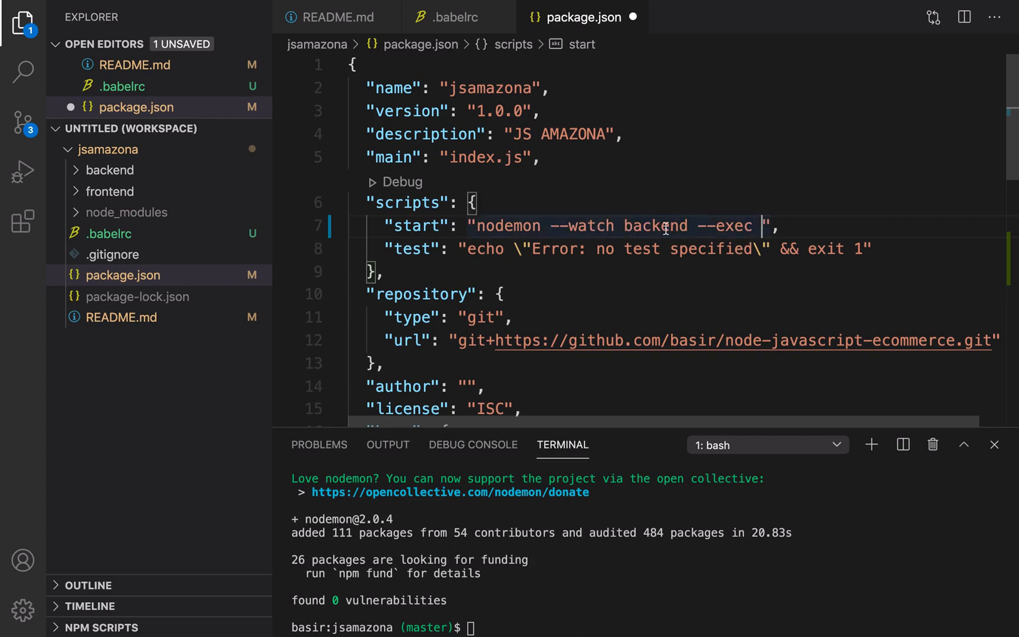
{"action": "mouse_move", "coordinate": [754, 226]}
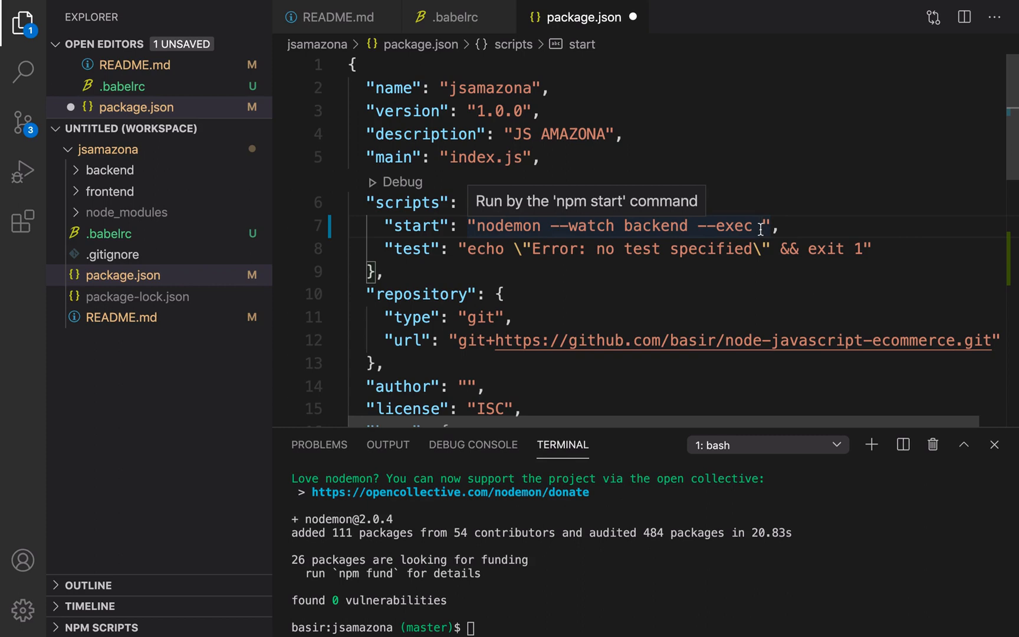
{"action": "type", "text": "babel"}
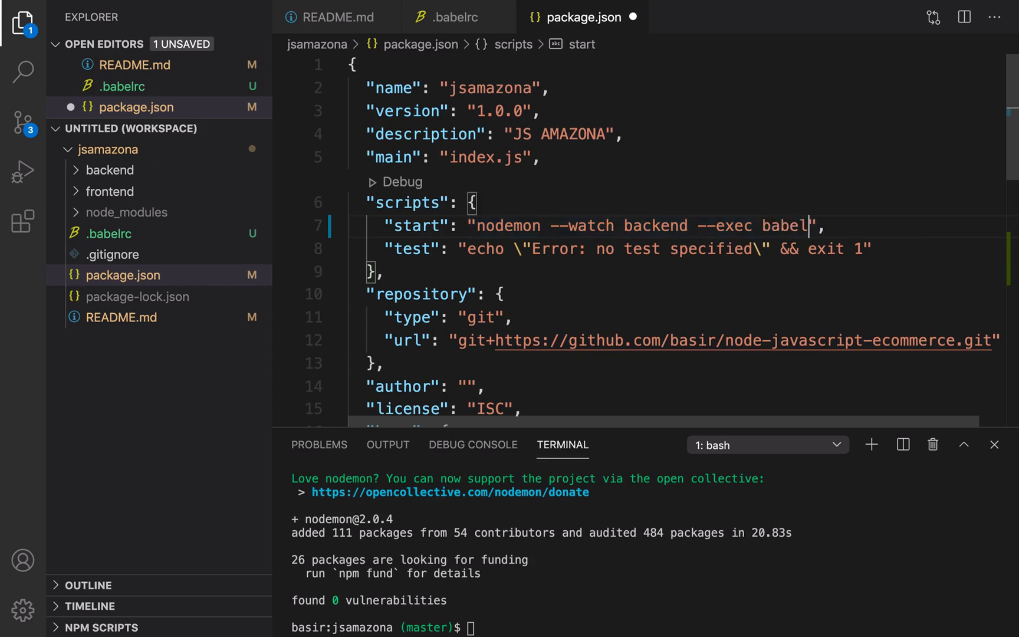
{"action": "type", "text": "-node"}
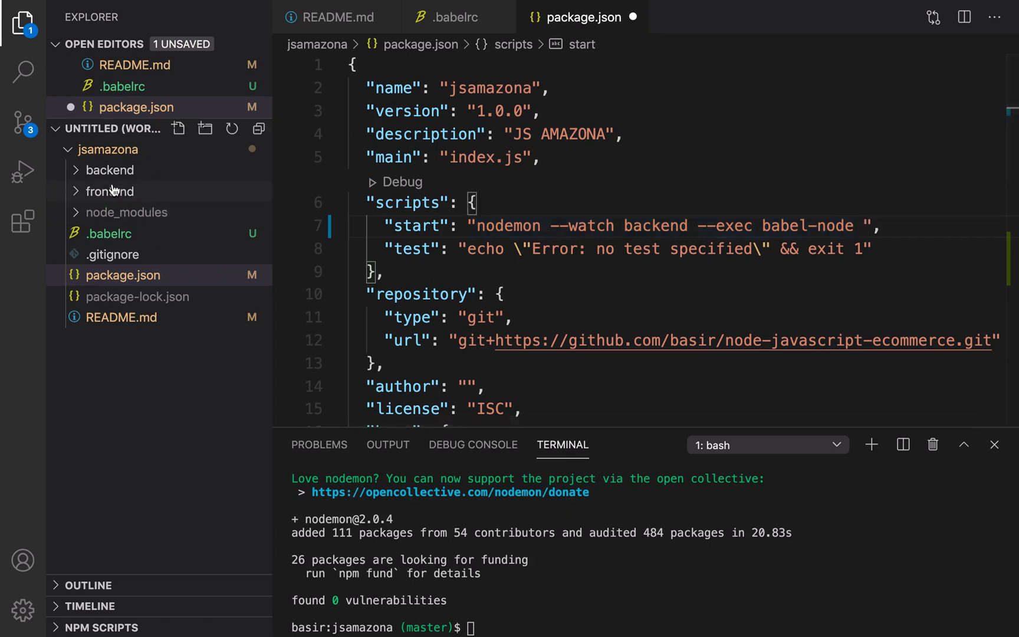
Step: Finish the start script with backend/server.js and save package.json
{"action": "left_click", "coordinate": [110, 170]}
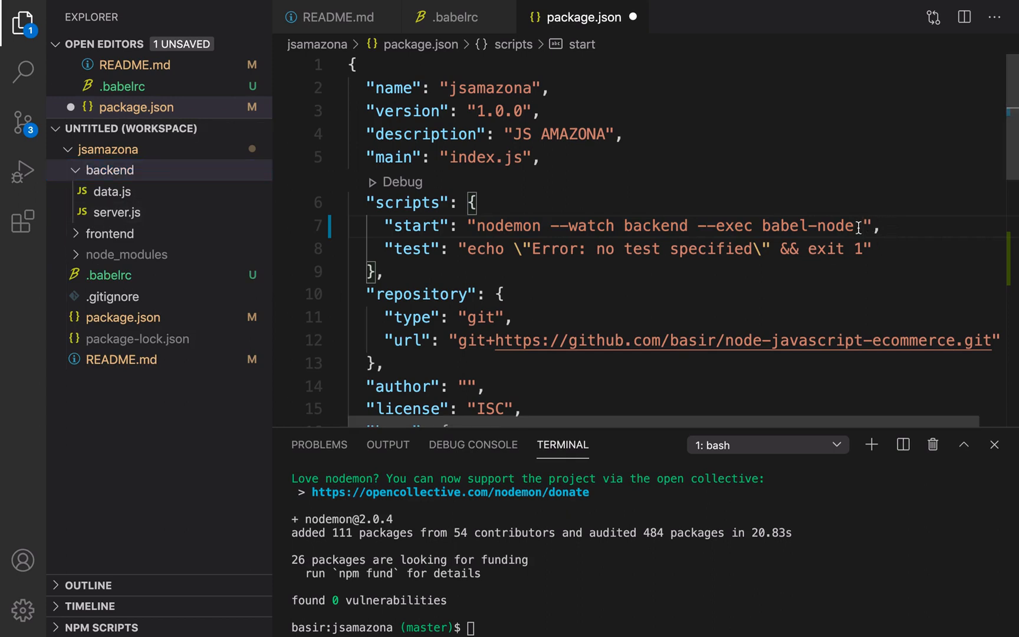
{"action": "type", "text": "backend/s"}
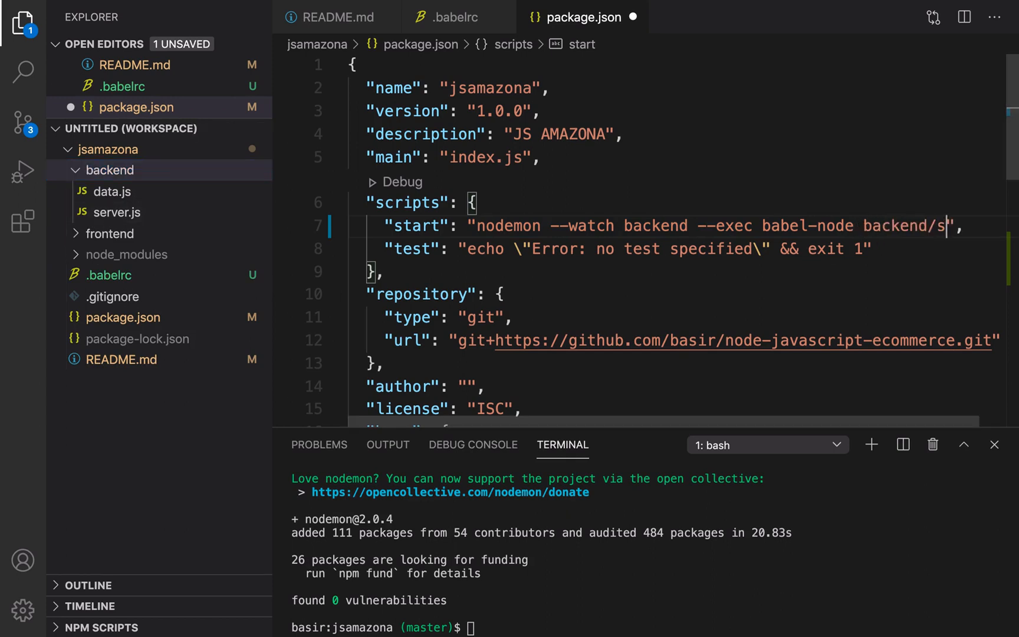
{"action": "type", "text": "erver.js"}
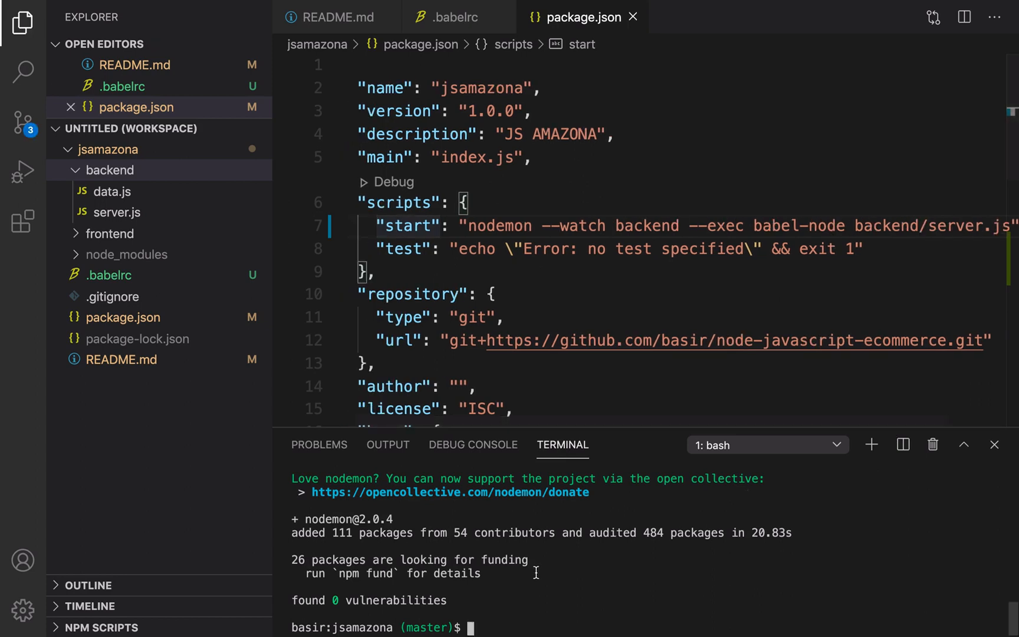
{"action": "mouse_move", "coordinate": [422, 607]}
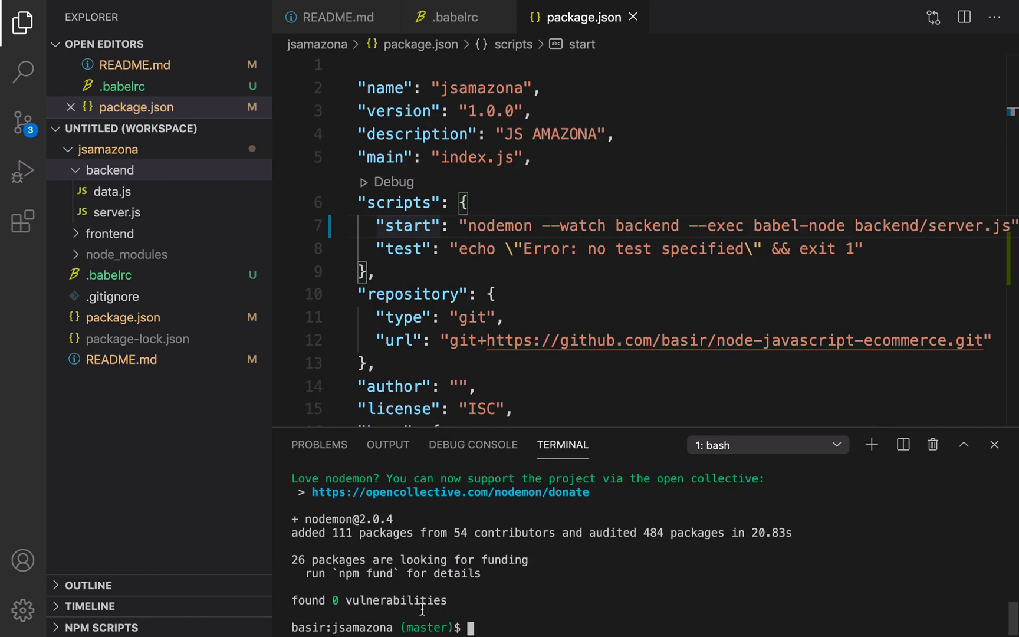
Step: Run npm start to serve at localhost:5000, then bring up backend server.js
{"action": "type", "text": "npm start"}
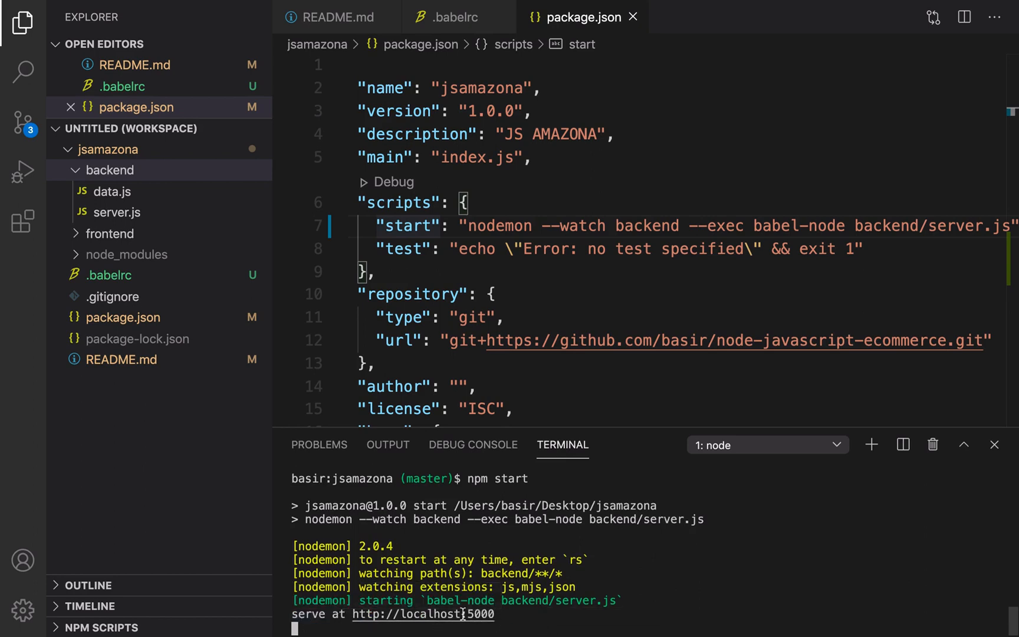
{"action": "mouse_move", "coordinate": [424, 614]}
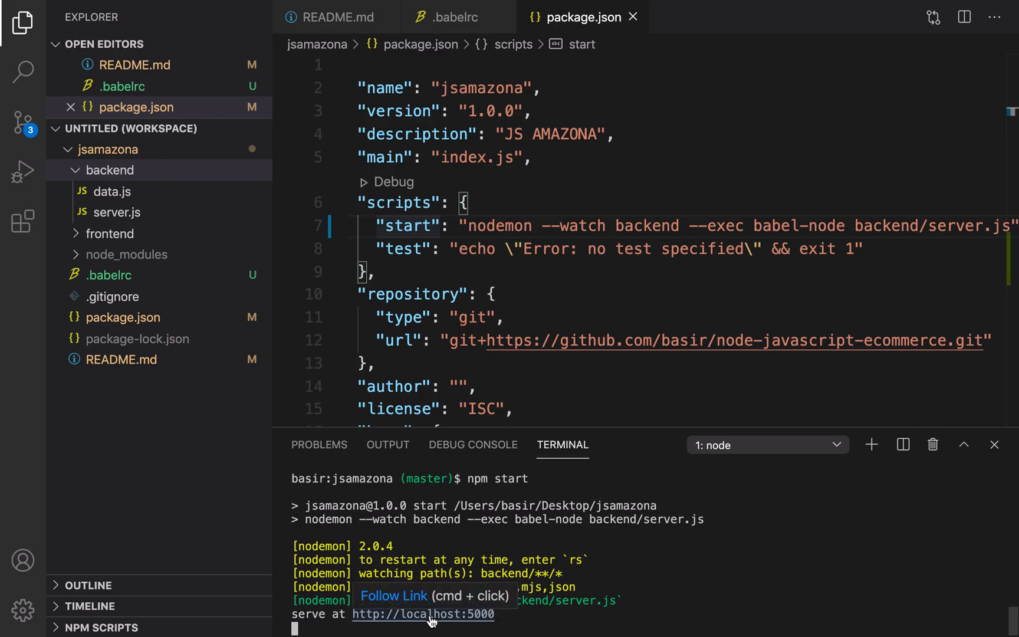
{"action": "left_click", "coordinate": [424, 614]}
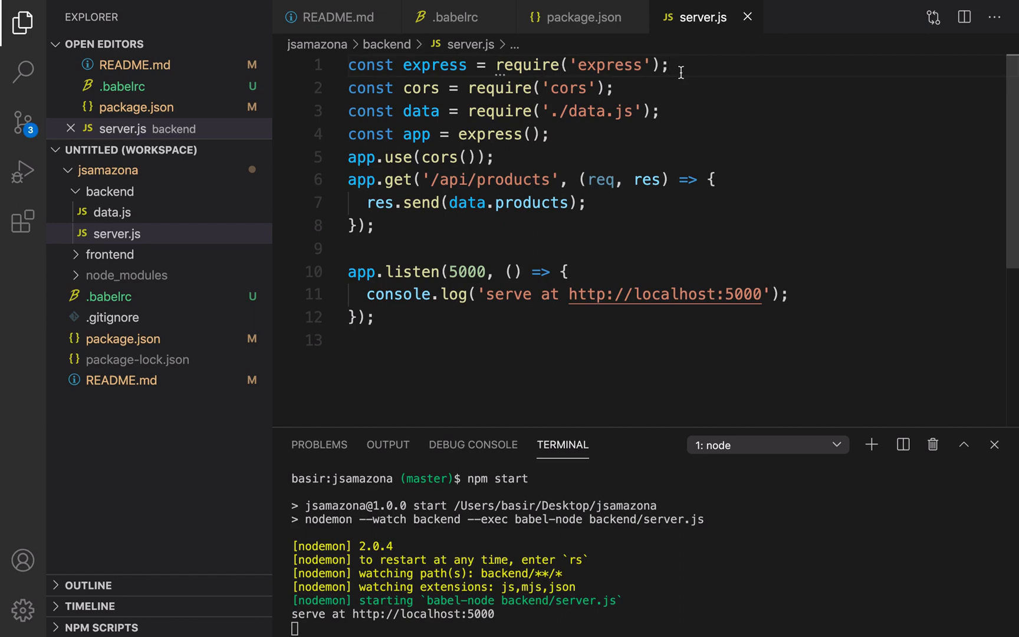
Step: Convert the express require to import express from 'express', checking the start script
{"action": "type", "text": "import express from"}
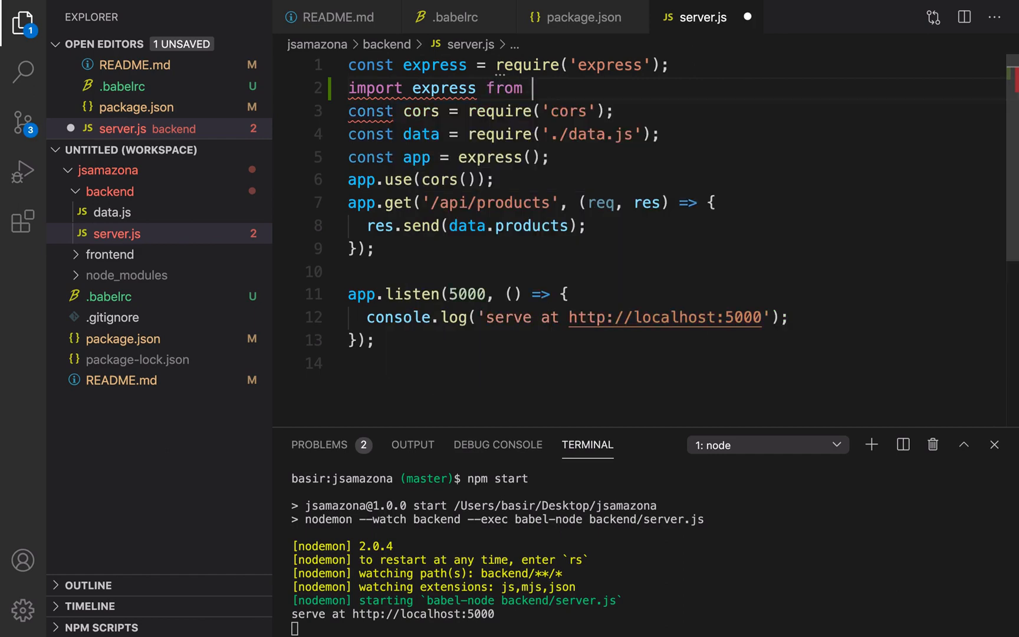
{"action": "type", "text": "'express';"}
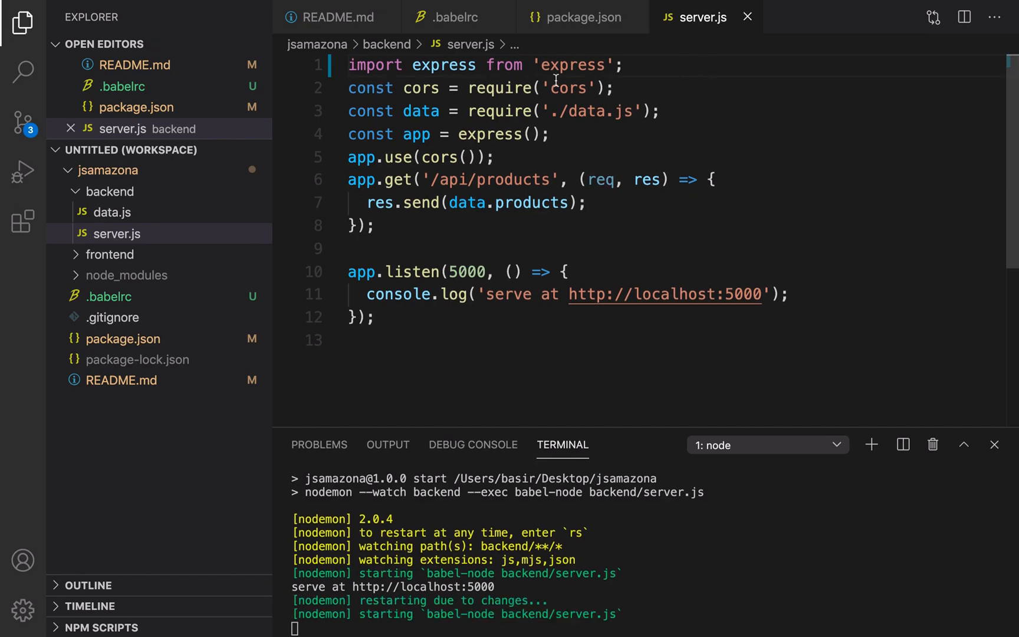
{"action": "left_click", "coordinate": [577, 17]}
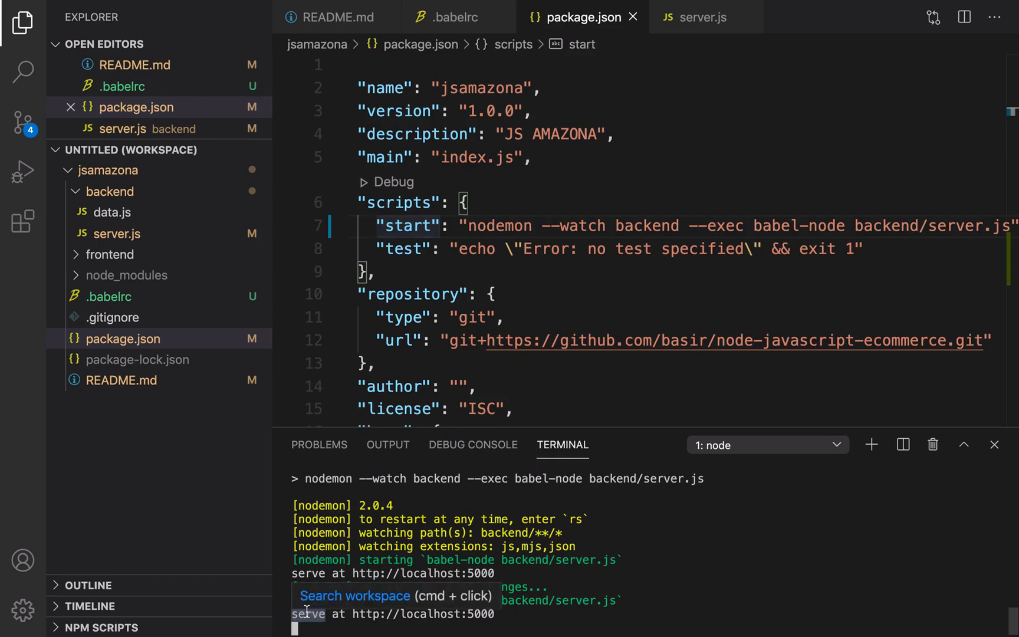
{"action": "left_click", "coordinate": [702, 16]}
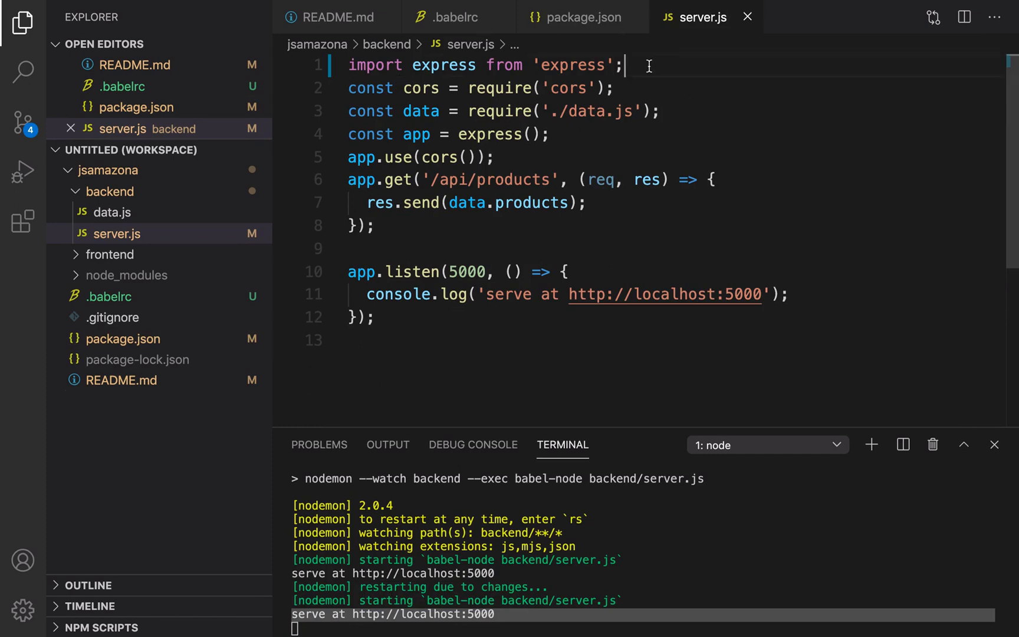
Step: Add import cors from 'cors' and import data from './data.js', then save
{"action": "type", "text": "import cors"}
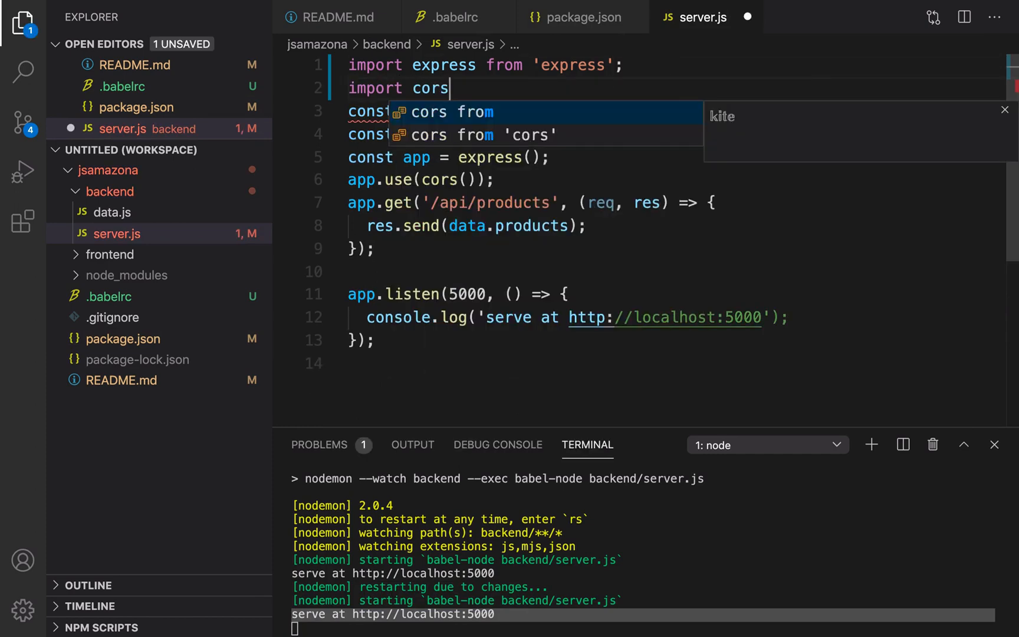
{"action": "type", "text": "from 'cors';"}
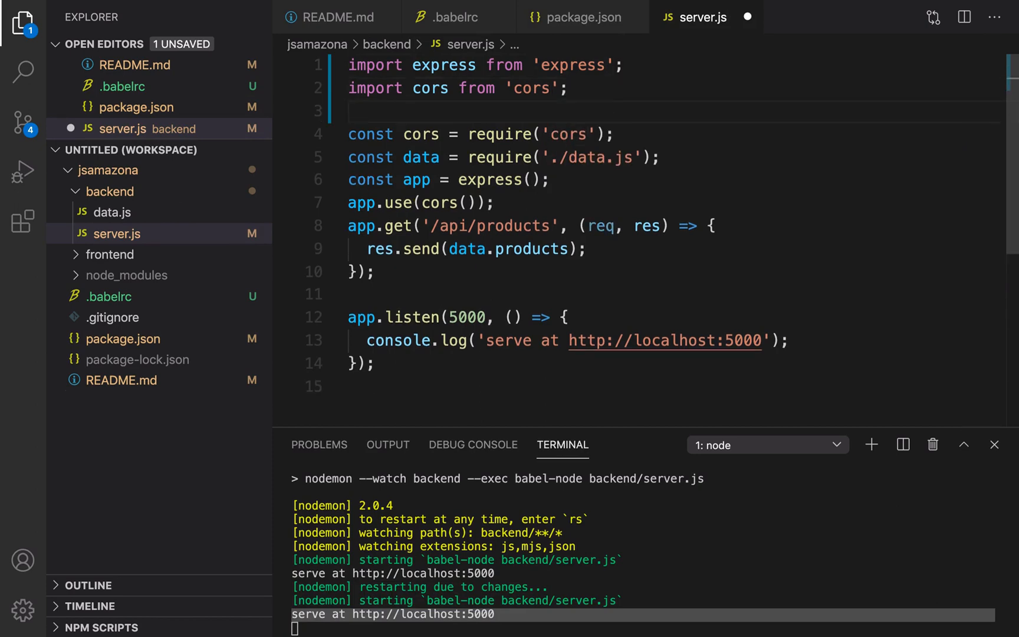
{"action": "type", "text": "import da"}
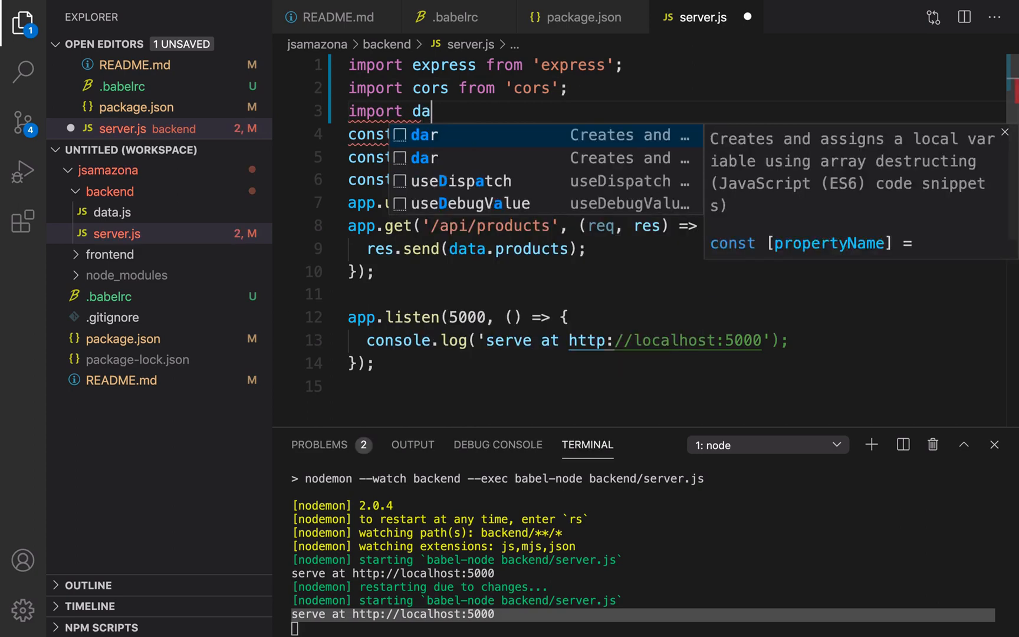
{"action": "type", "text": "ta from"}
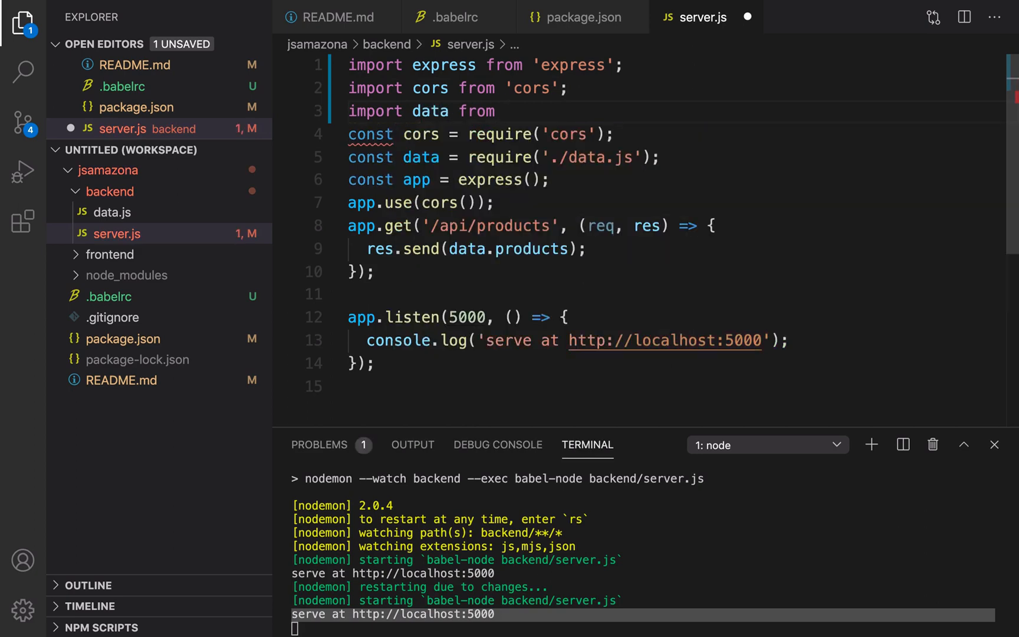
{"action": "type", "text": "'./data'"}
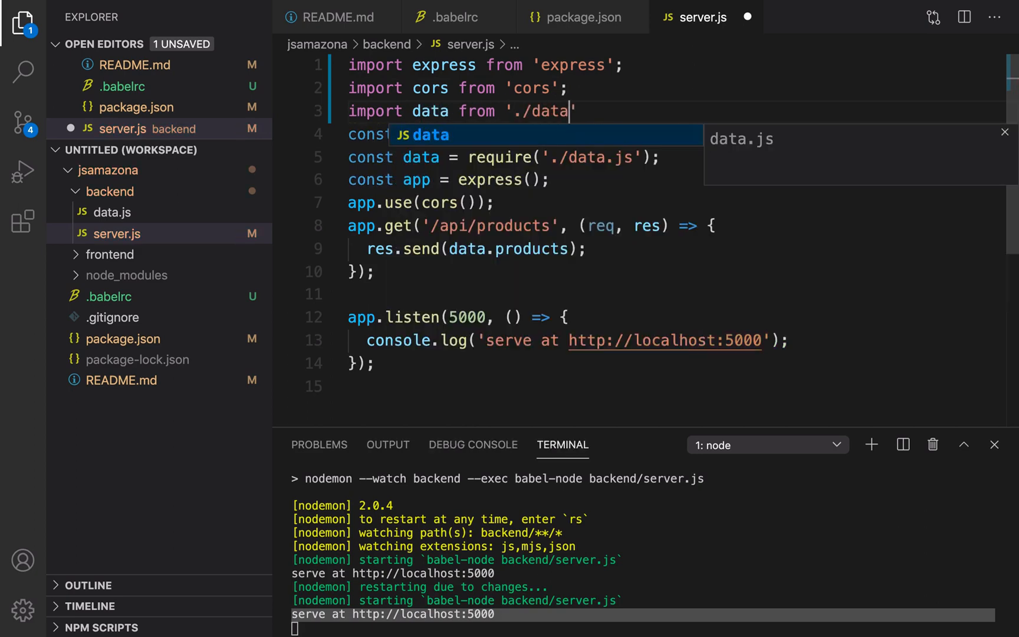
{"action": "type", "text": ".js;"}
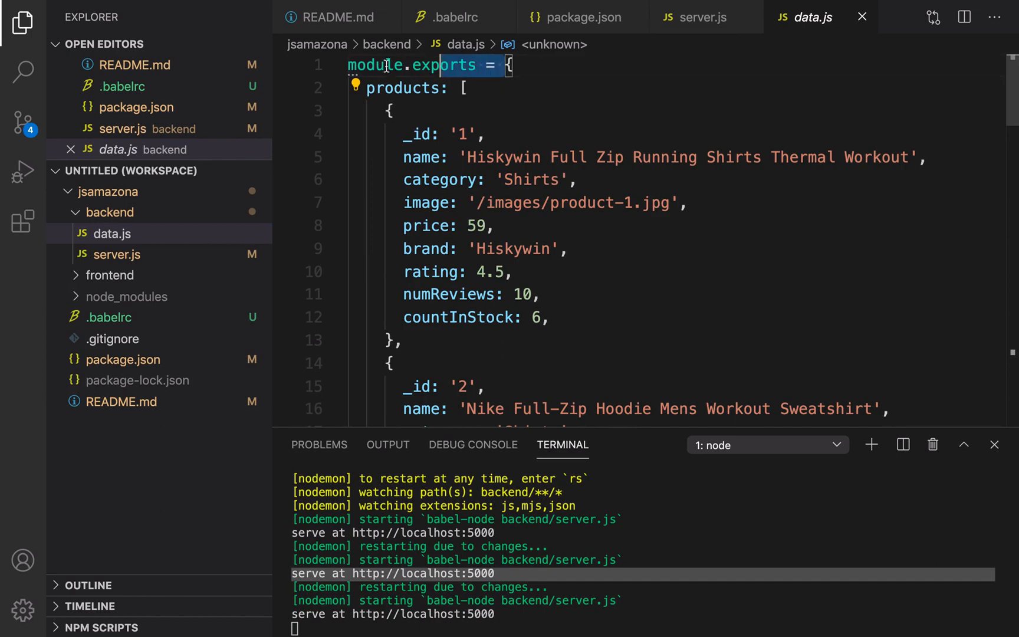
Step: Replace module.exports with export default in data.js and save
{"action": "type", "text": "export{"}
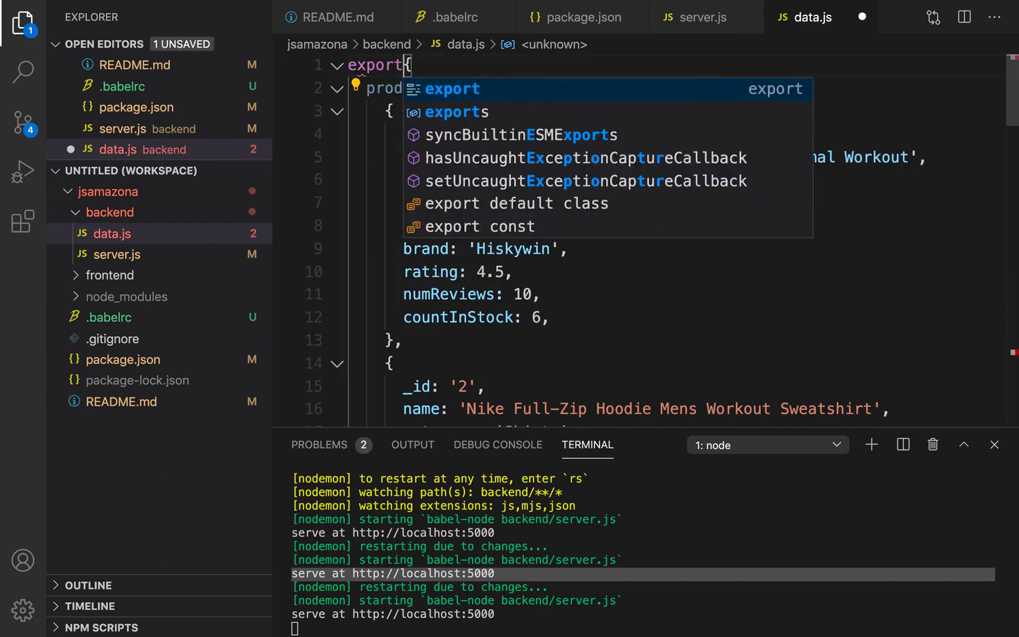
{"action": "type", "text": "default"}
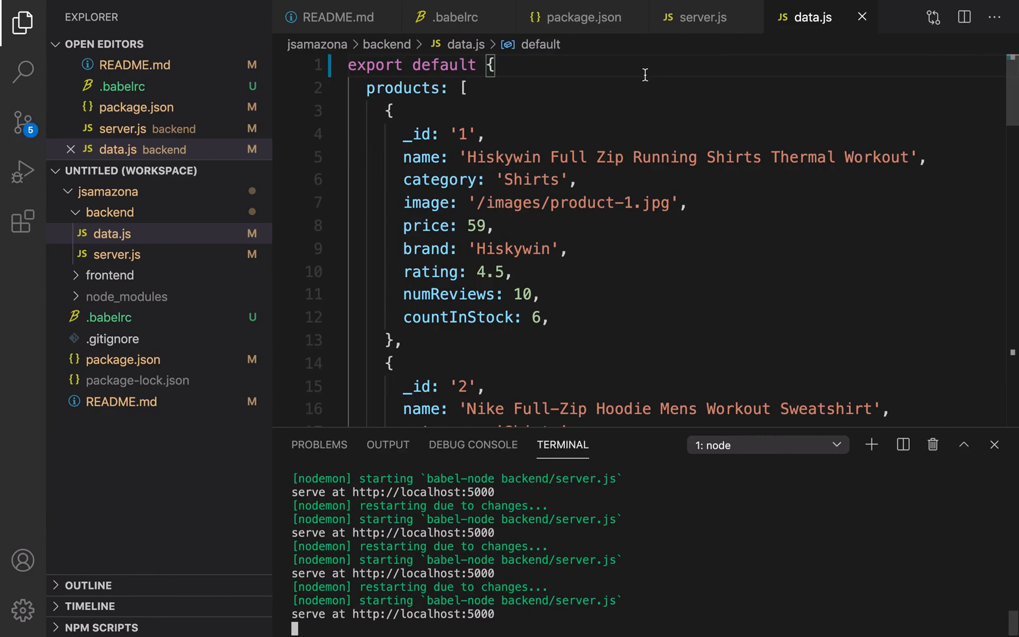
{"action": "mouse_move", "coordinate": [599, 125]}
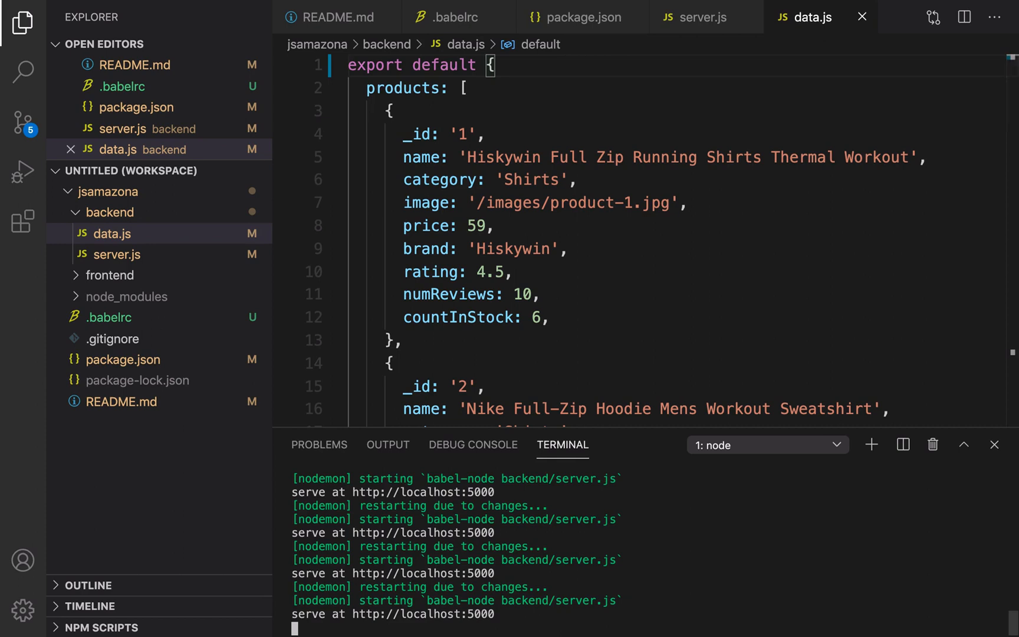
{"action": "mouse_move", "coordinate": [426, 157]}
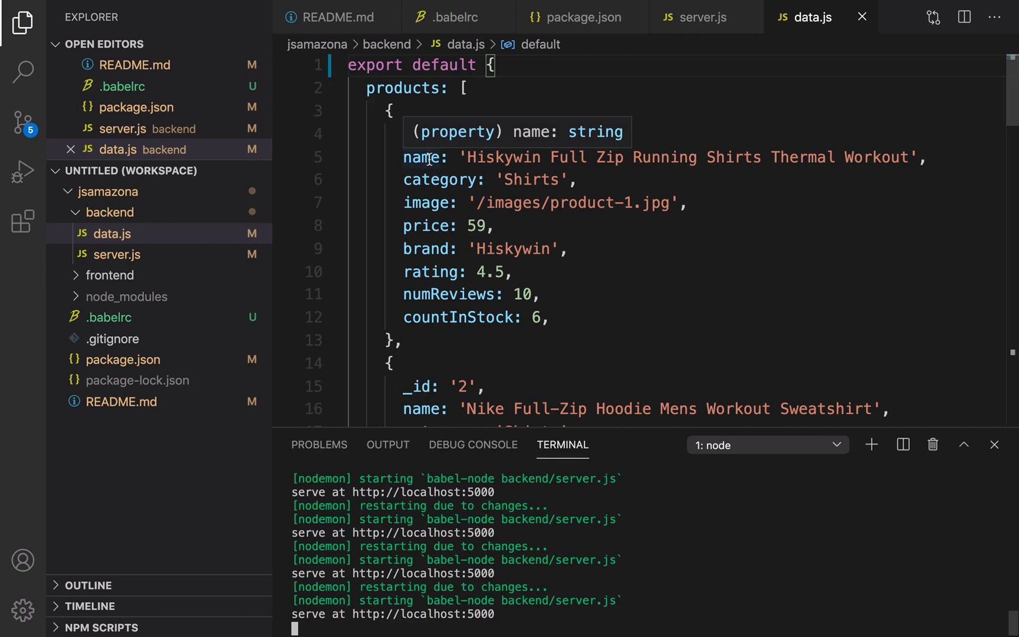